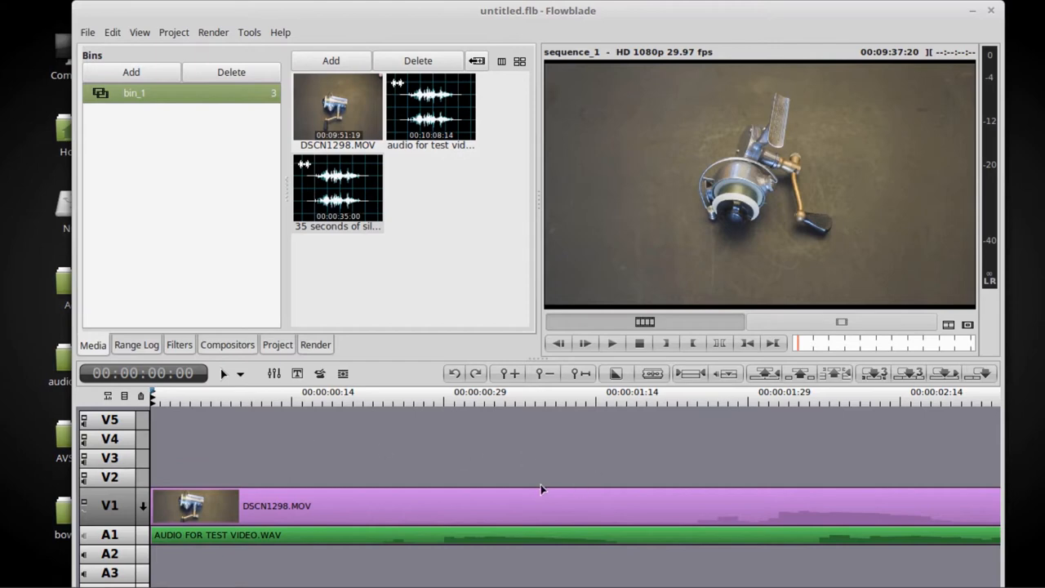
mouse_move(498, 457)
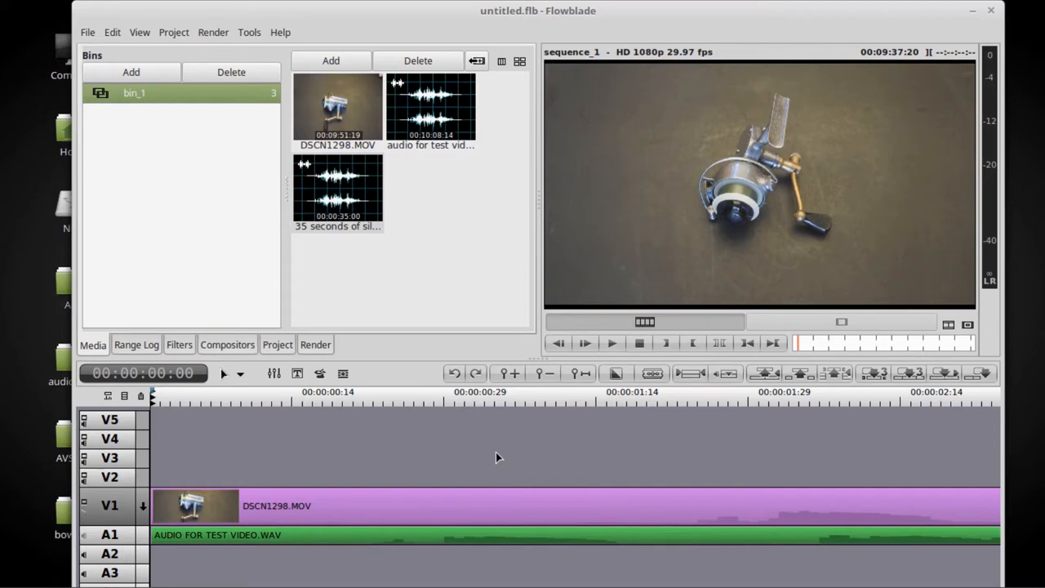
mouse_move(727, 526)
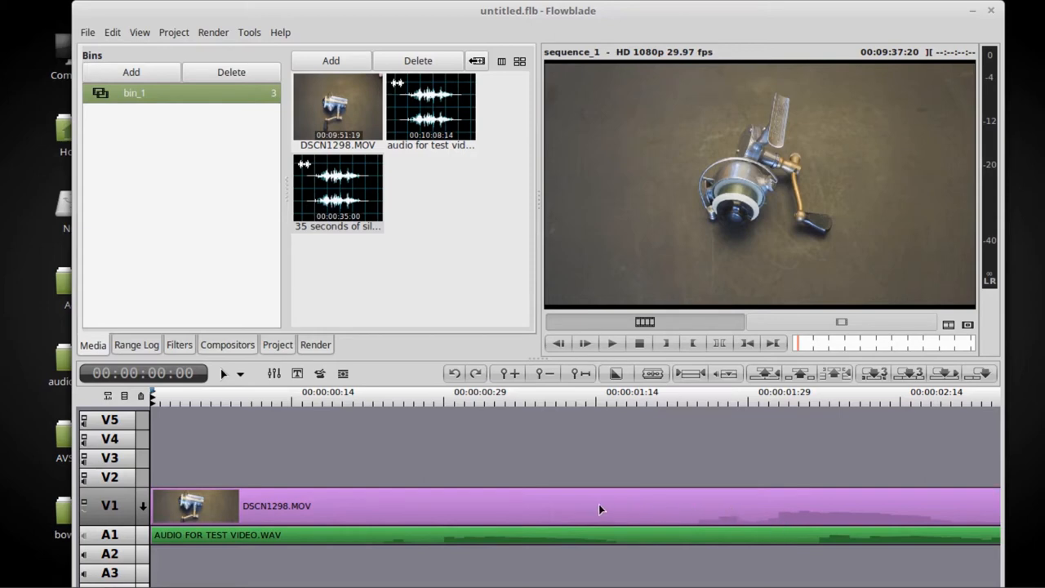
mouse_move(604, 506)
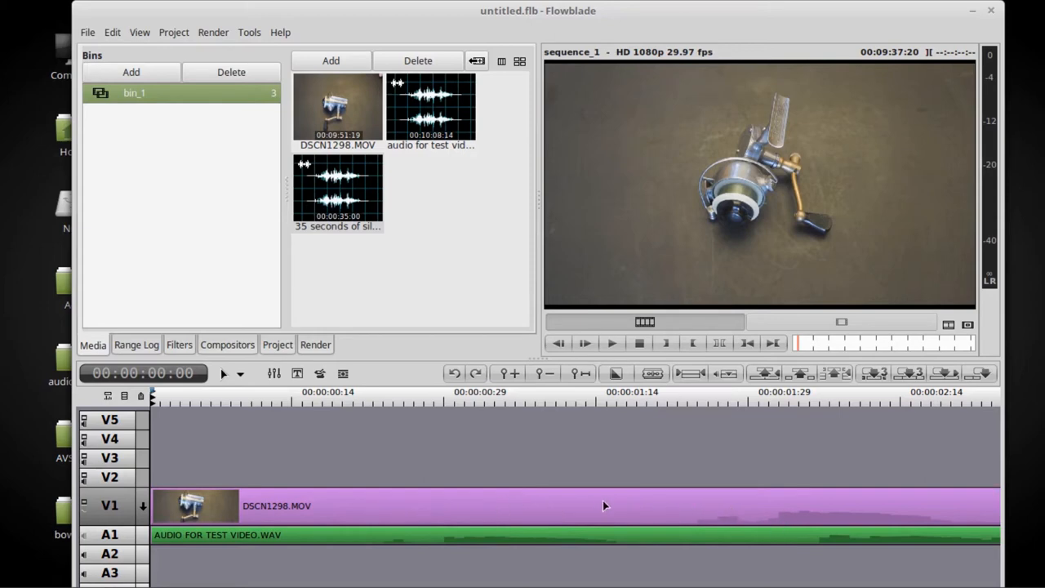
mouse_move(699, 516)
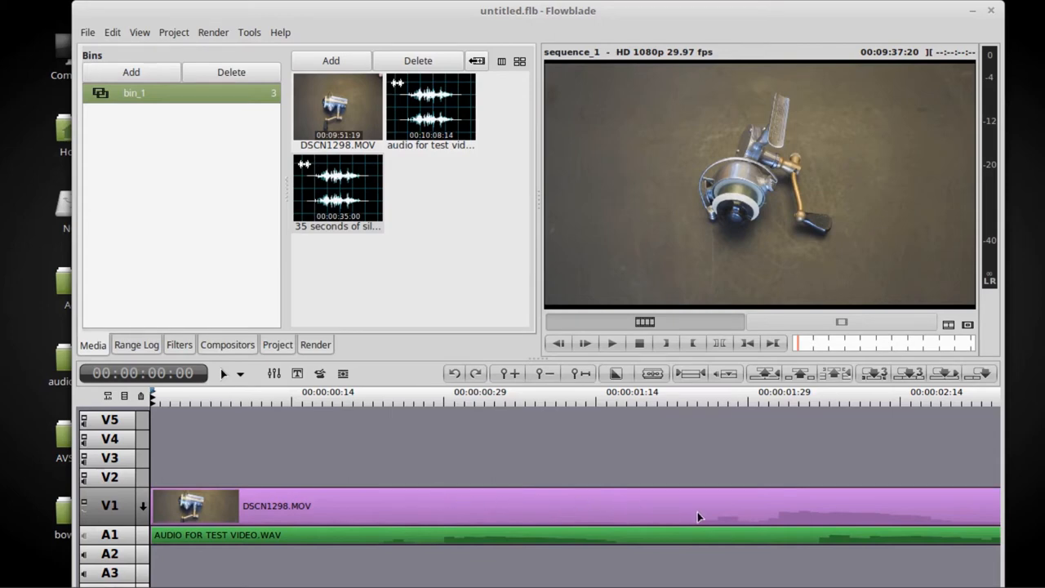
mouse_move(777, 519)
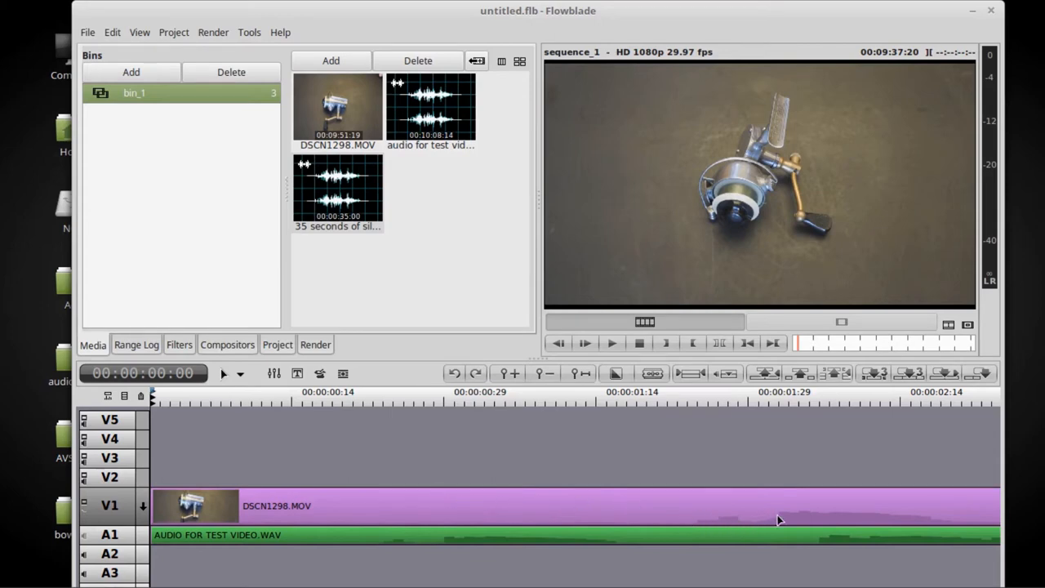
mouse_move(731, 523)
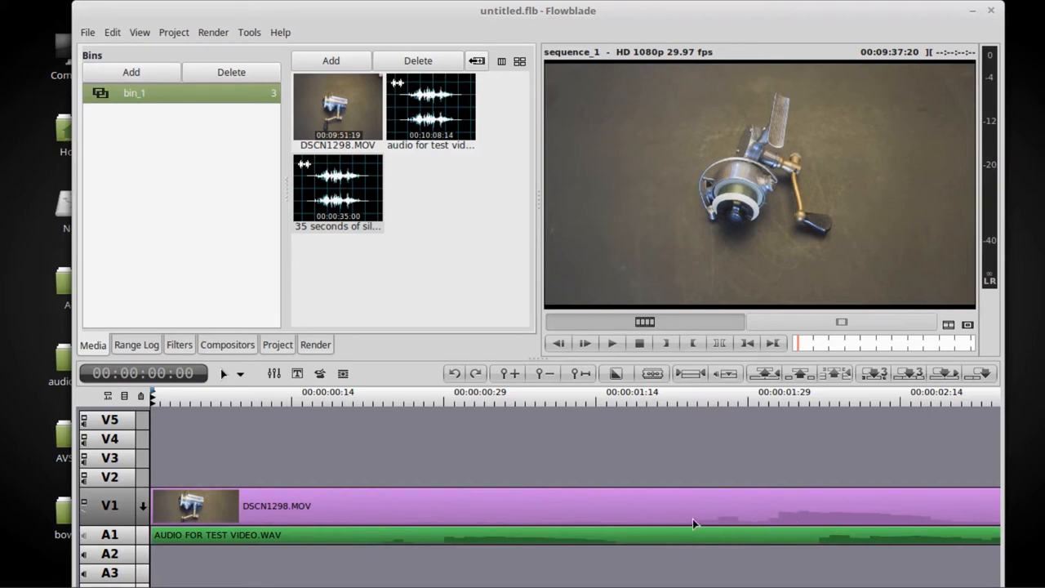
mouse_move(353, 549)
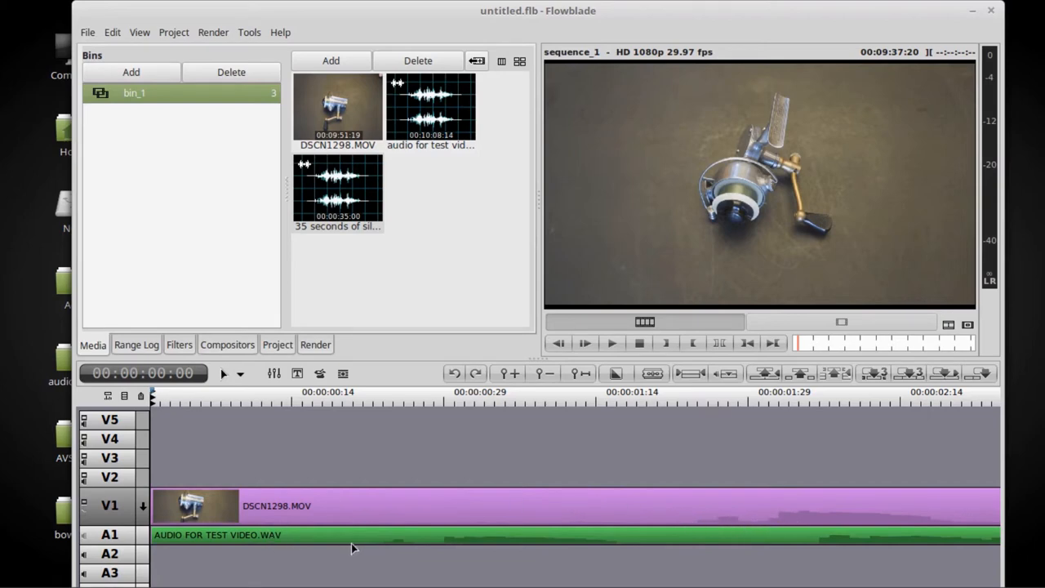
mouse_move(398, 547)
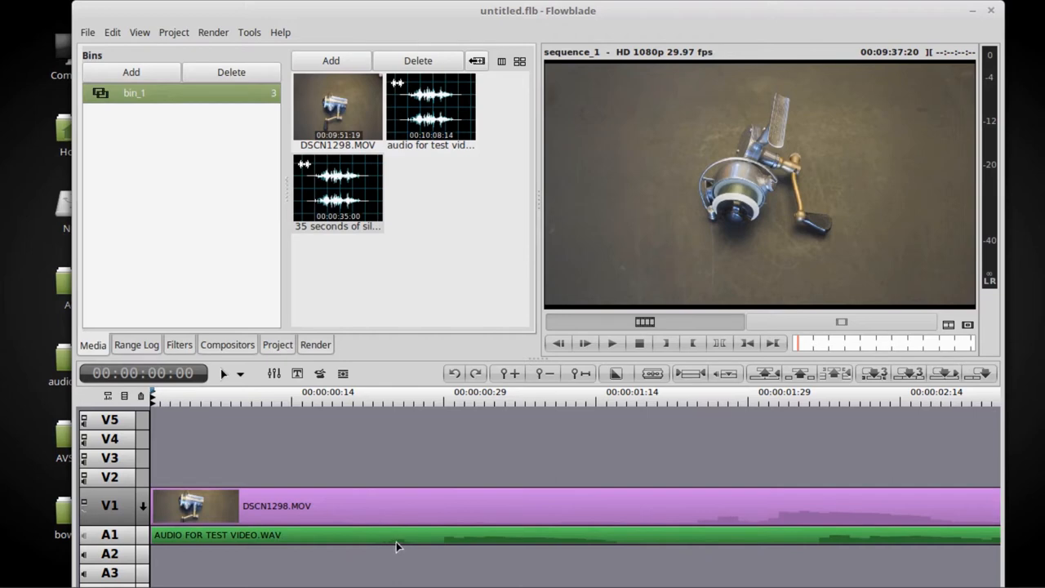
mouse_move(395, 549)
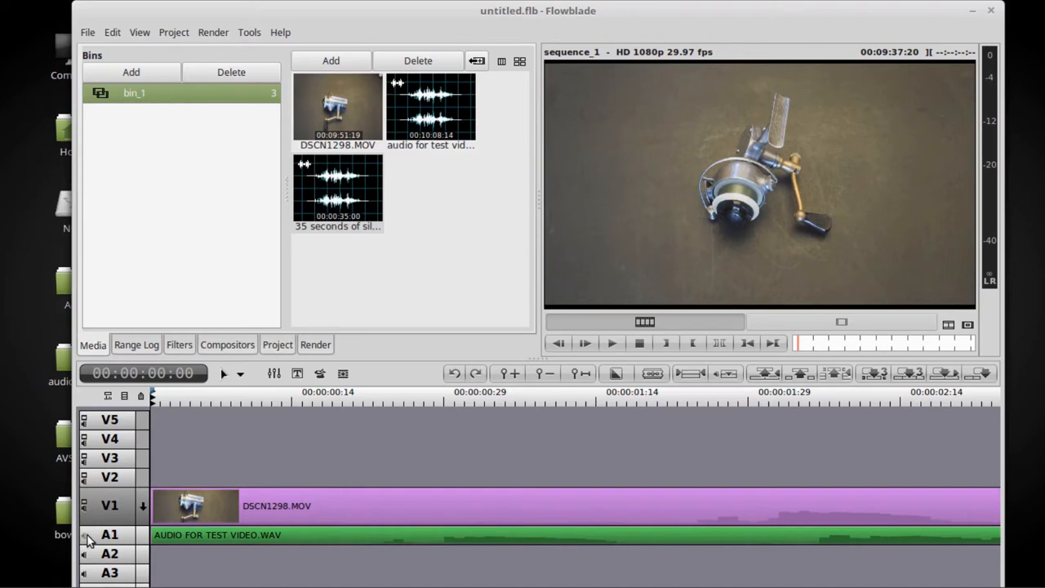
Step: Play the sequence from near its start to locate the sync point around 00:00:08:14
click(221, 392)
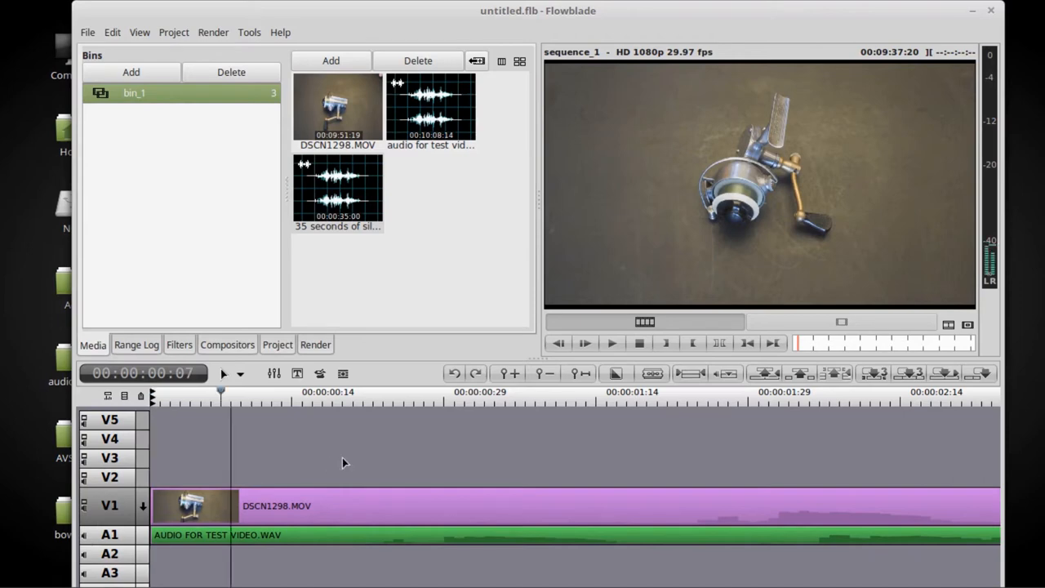
click(839, 392)
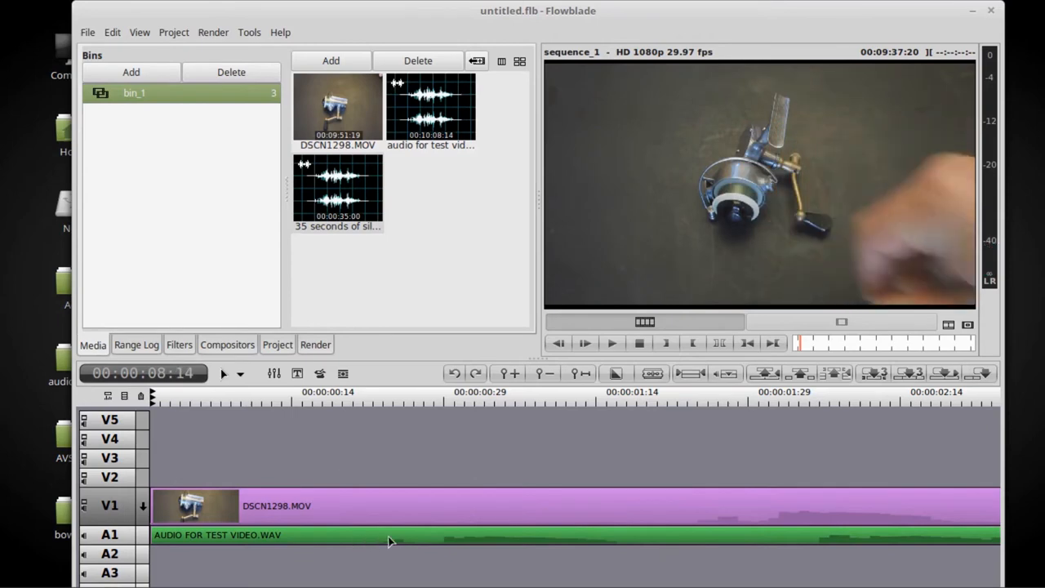
mouse_move(428, 545)
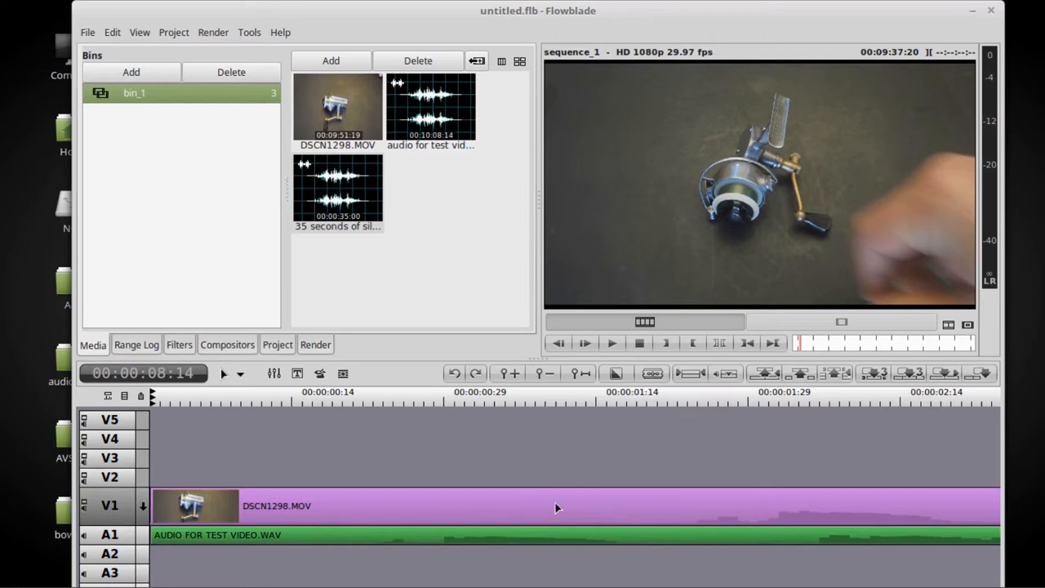
mouse_move(450, 530)
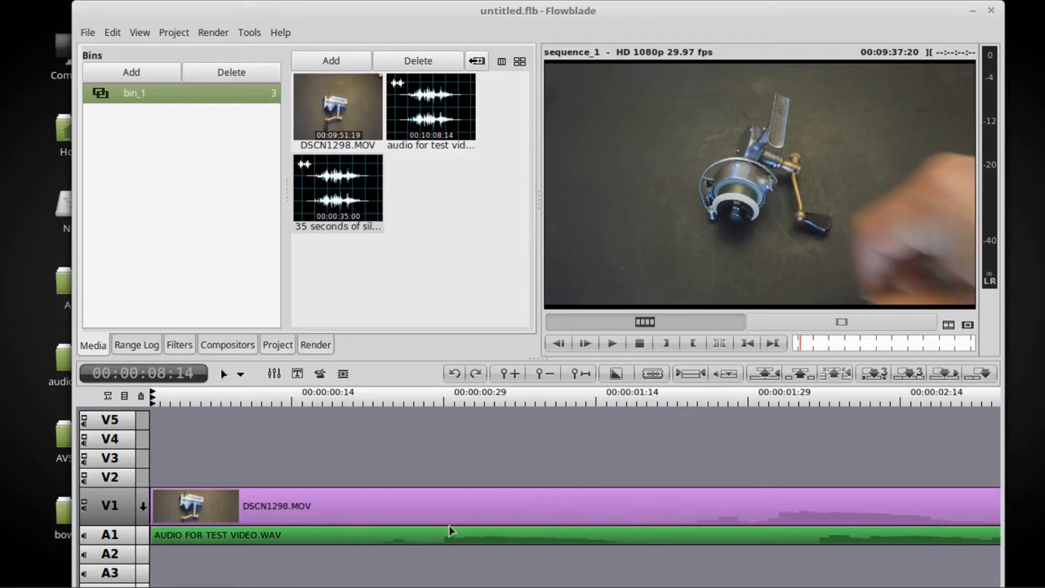
mouse_move(721, 522)
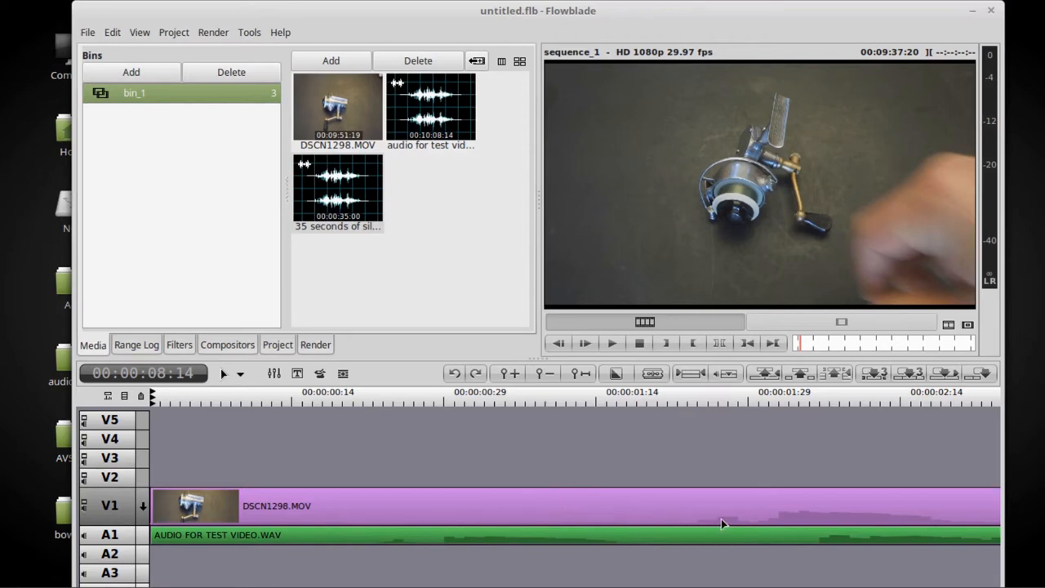
mouse_move(424, 490)
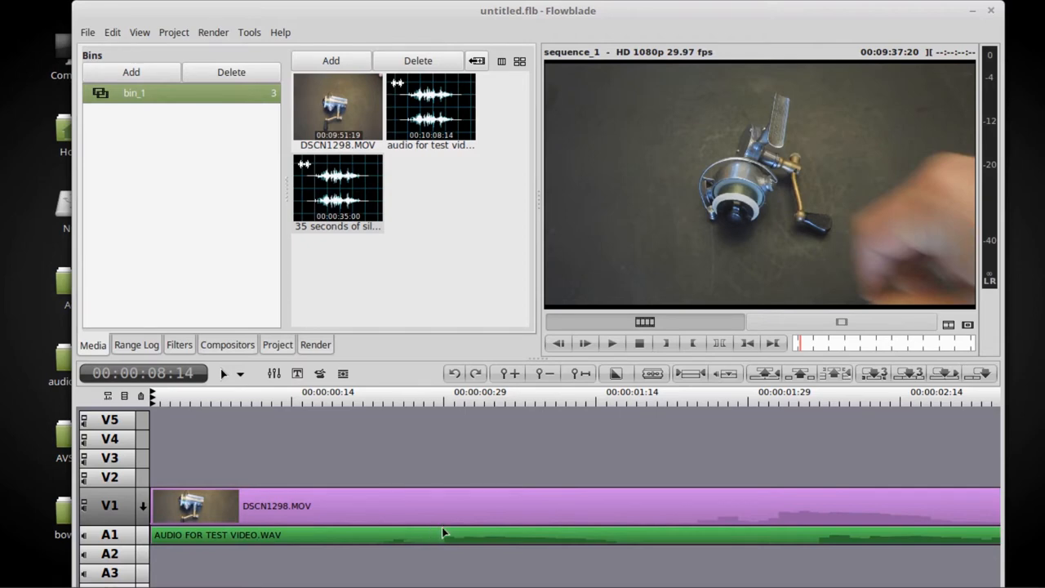
mouse_move(448, 546)
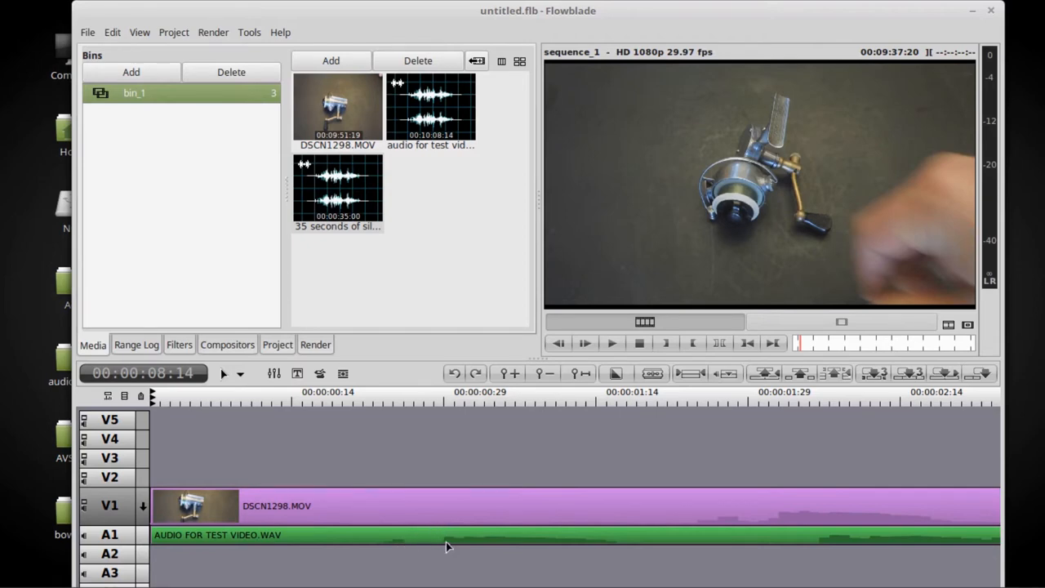
mouse_move(604, 526)
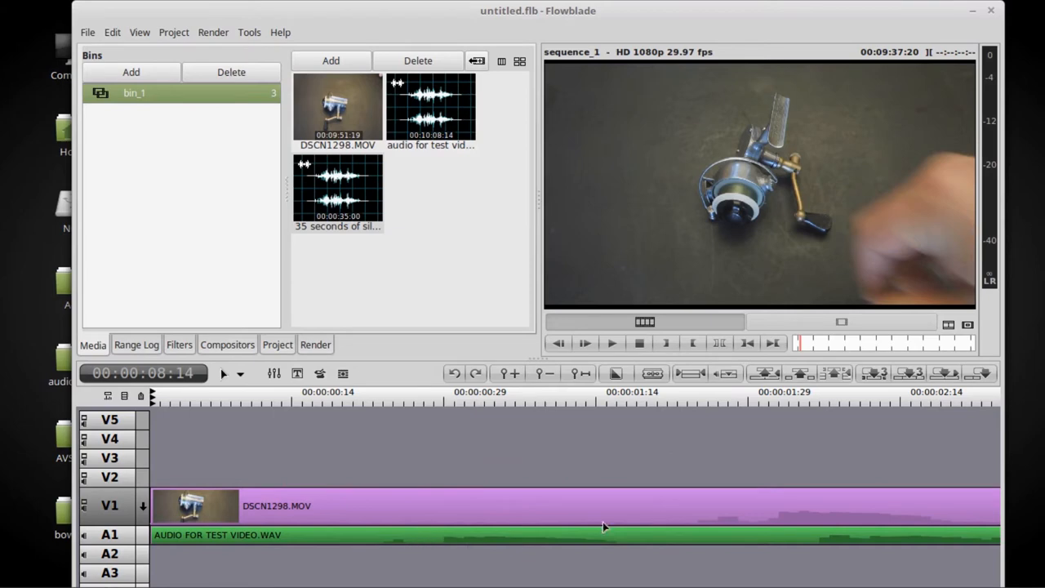
mouse_move(774, 521)
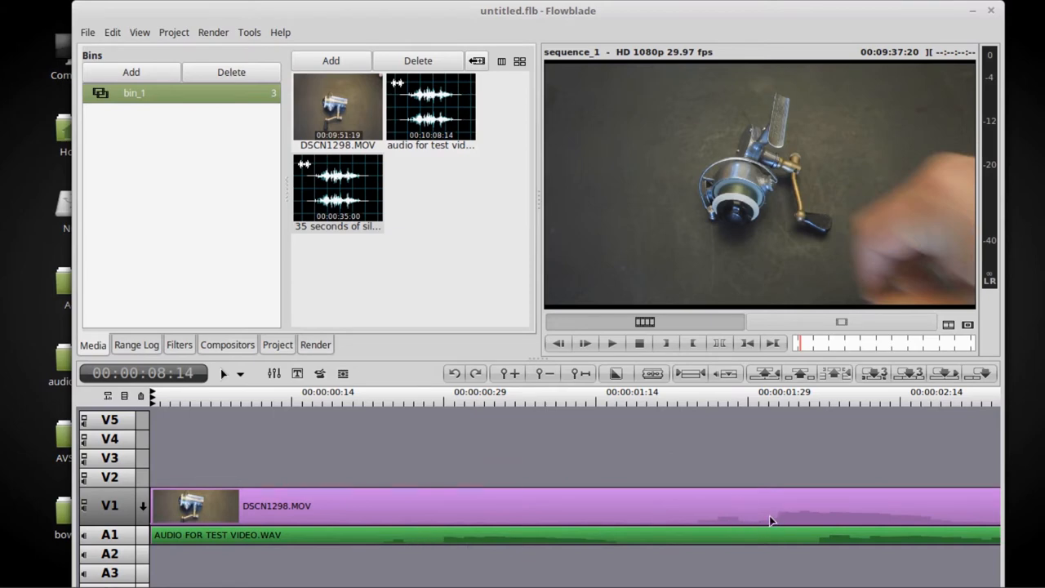
mouse_move(411, 542)
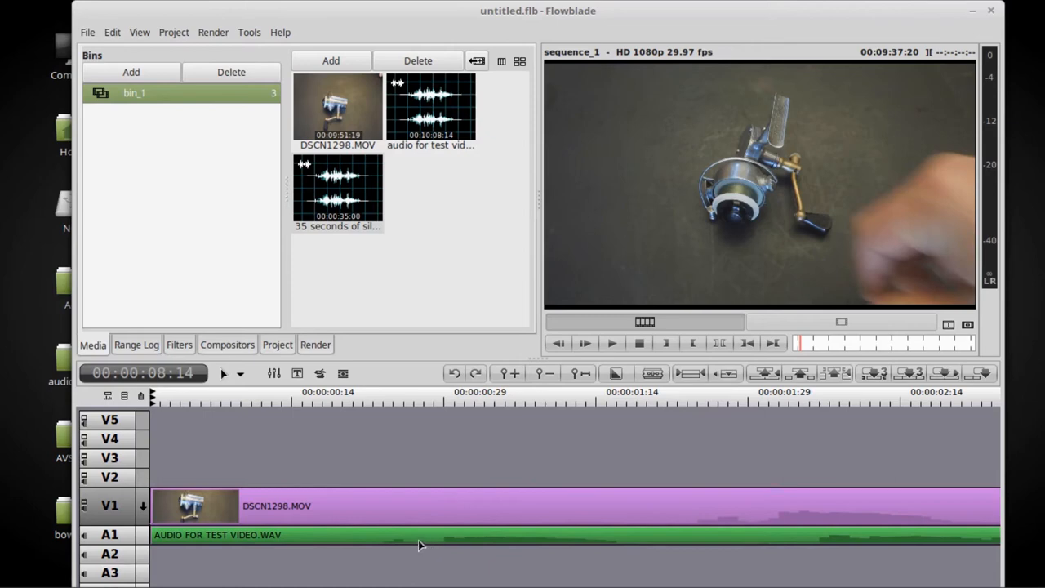
mouse_move(408, 549)
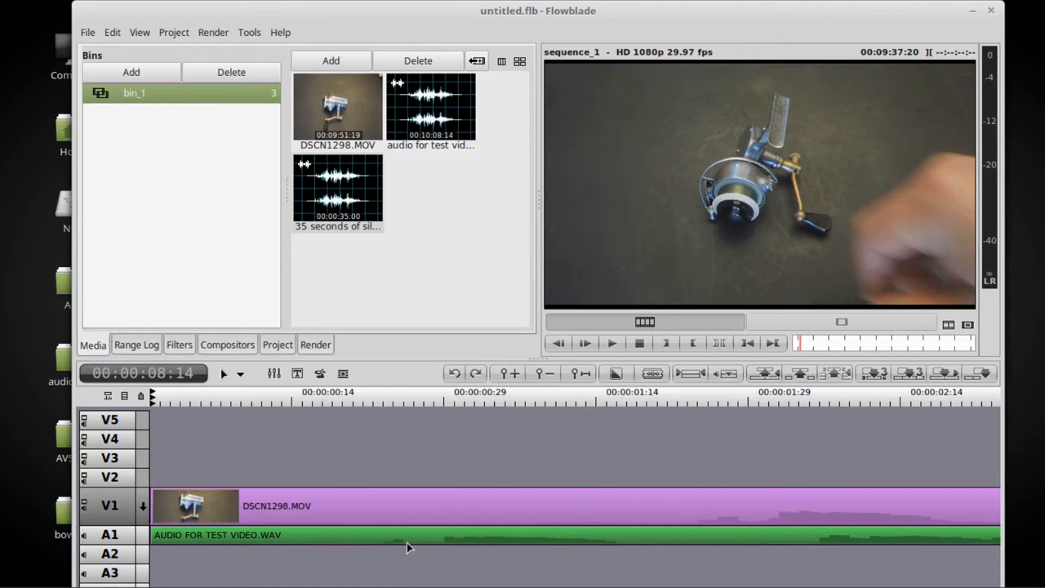
mouse_move(414, 414)
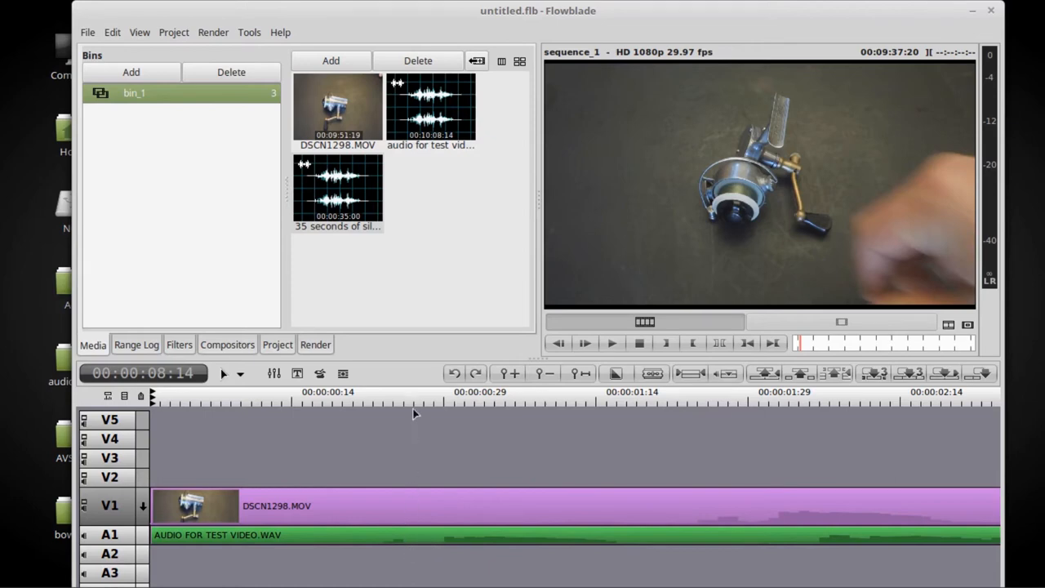
mouse_move(411, 408)
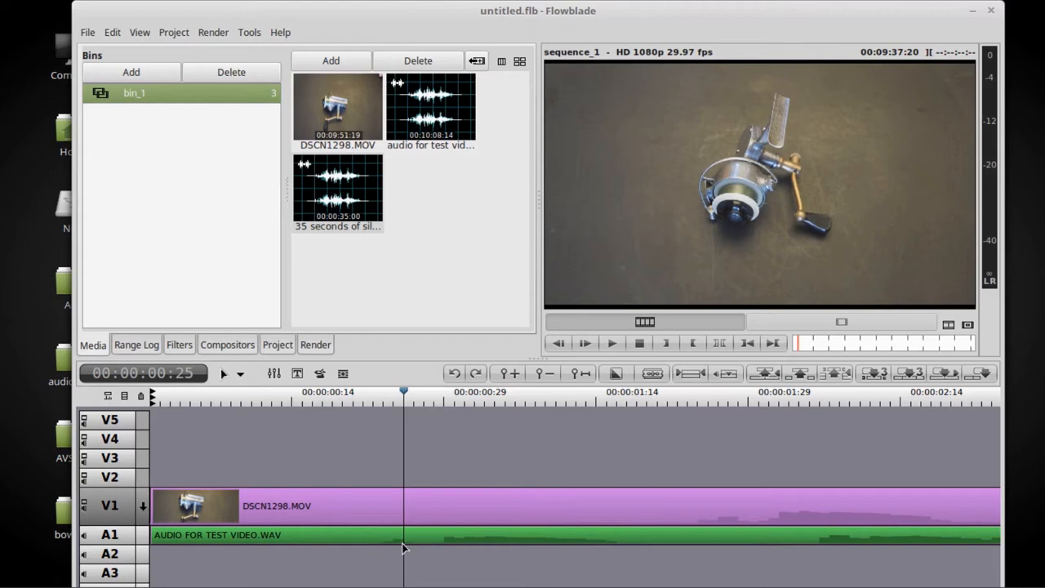
mouse_move(731, 522)
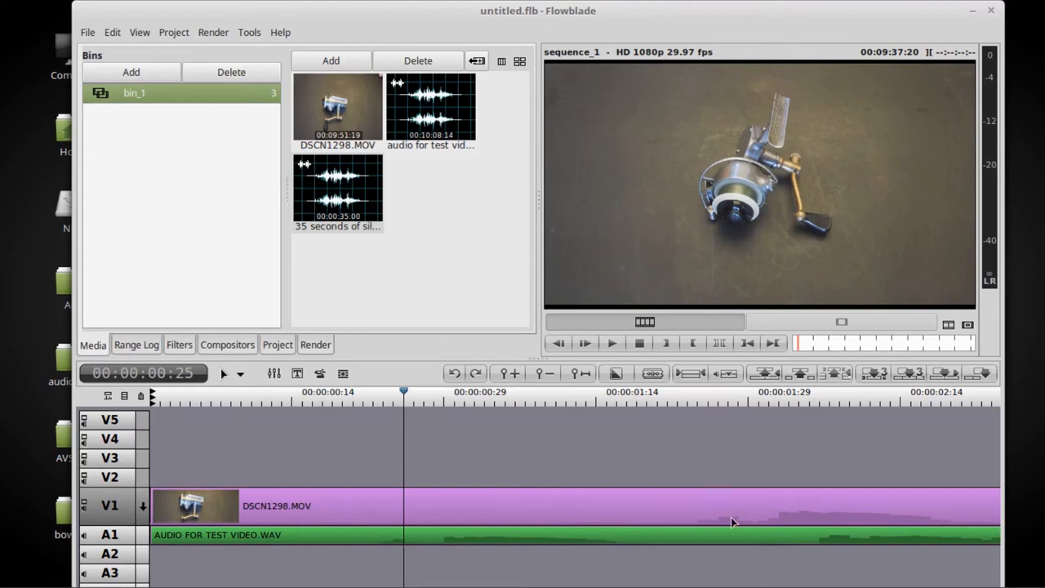
mouse_move(738, 524)
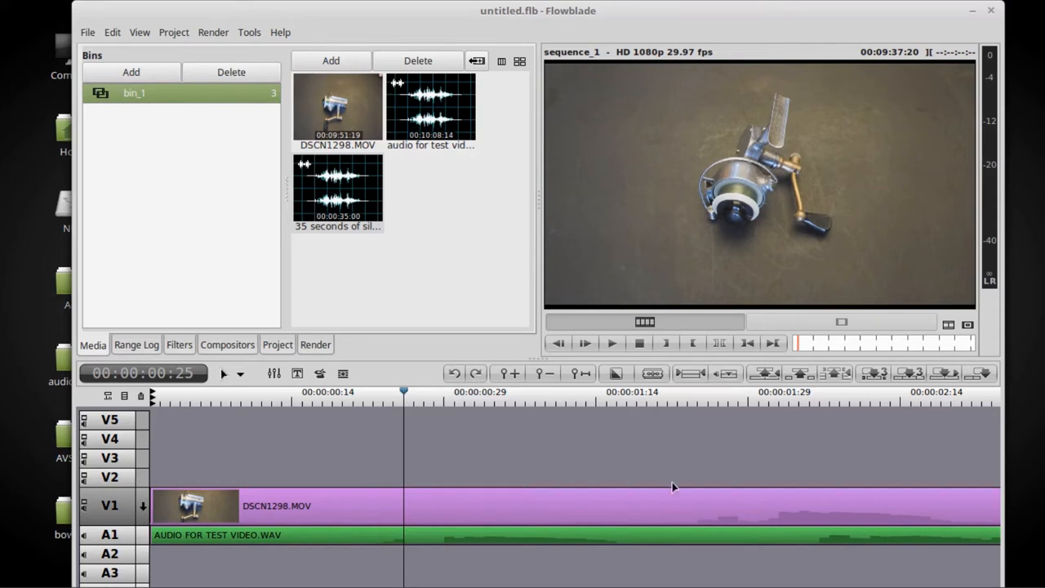
mouse_move(727, 411)
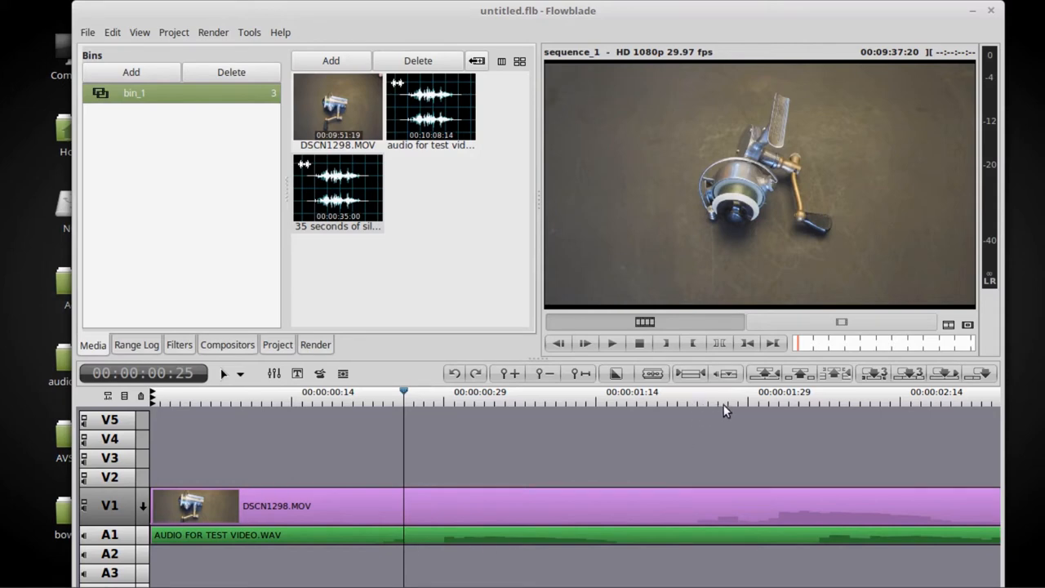
Step: Scrub along the ruler and settle the playhead at 00:00:01:24 as the cut point
click(728, 396)
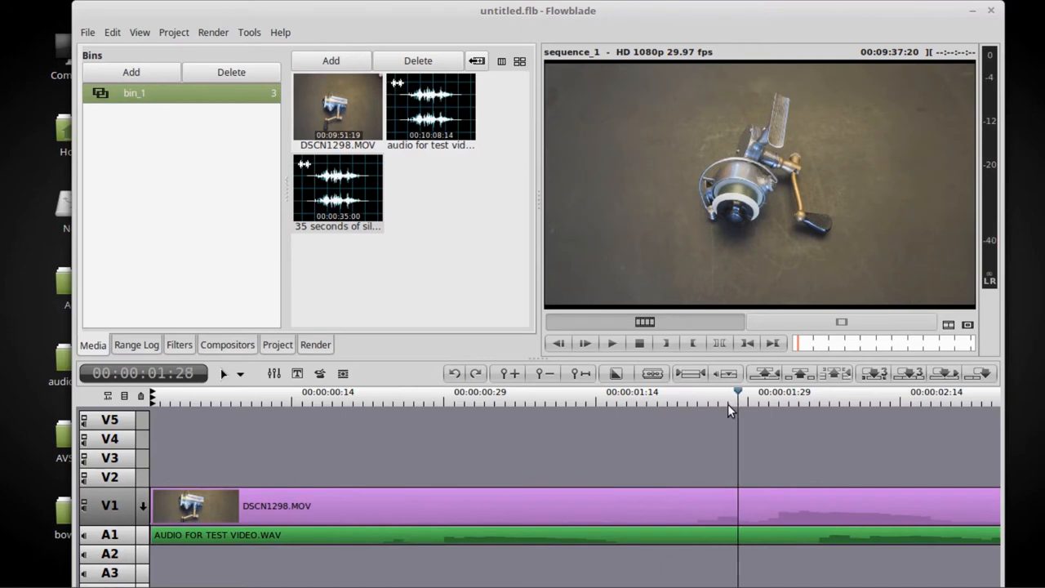
mouse_move(741, 516)
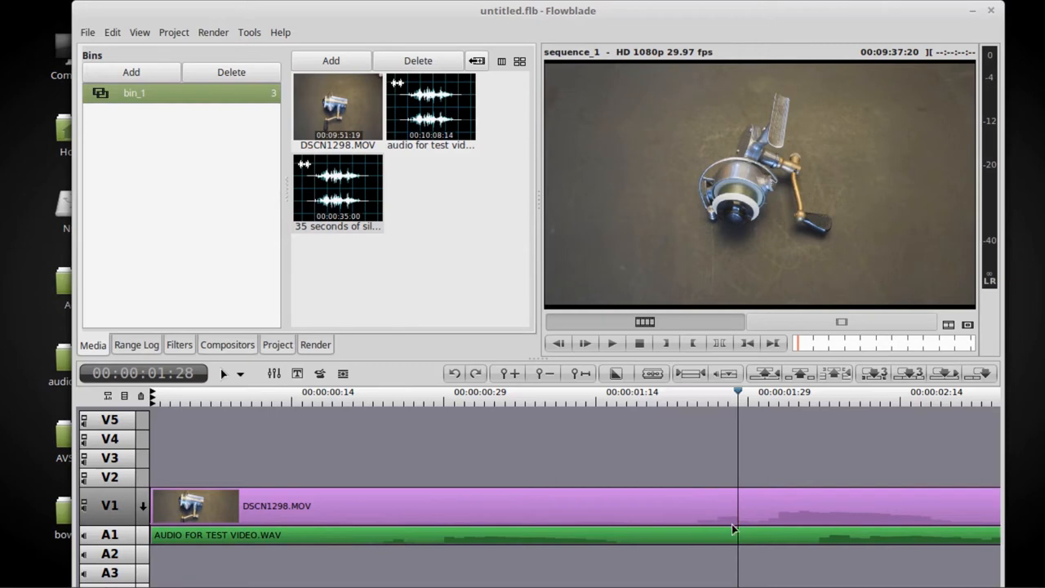
mouse_move(744, 516)
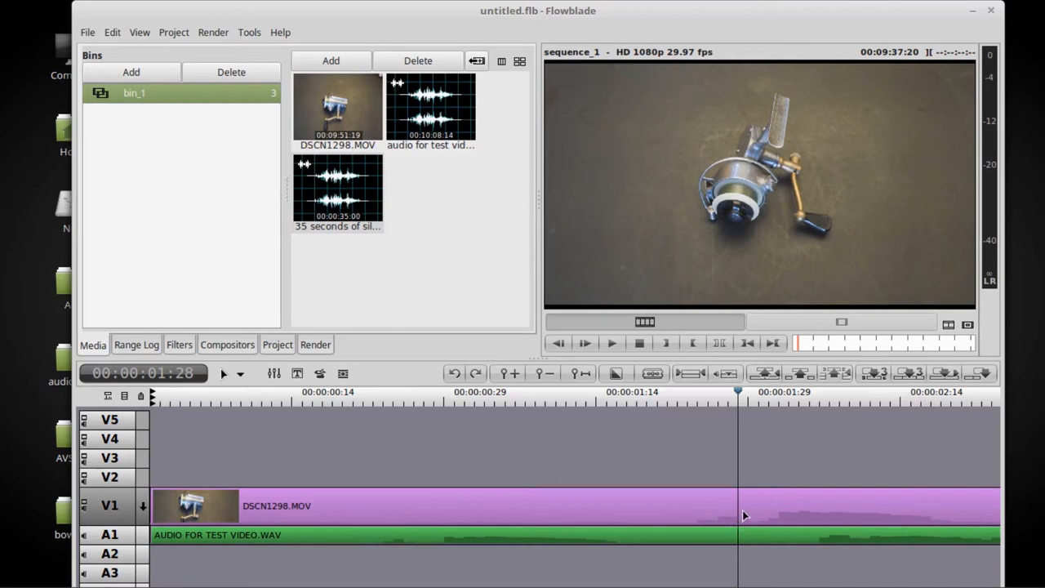
mouse_move(770, 476)
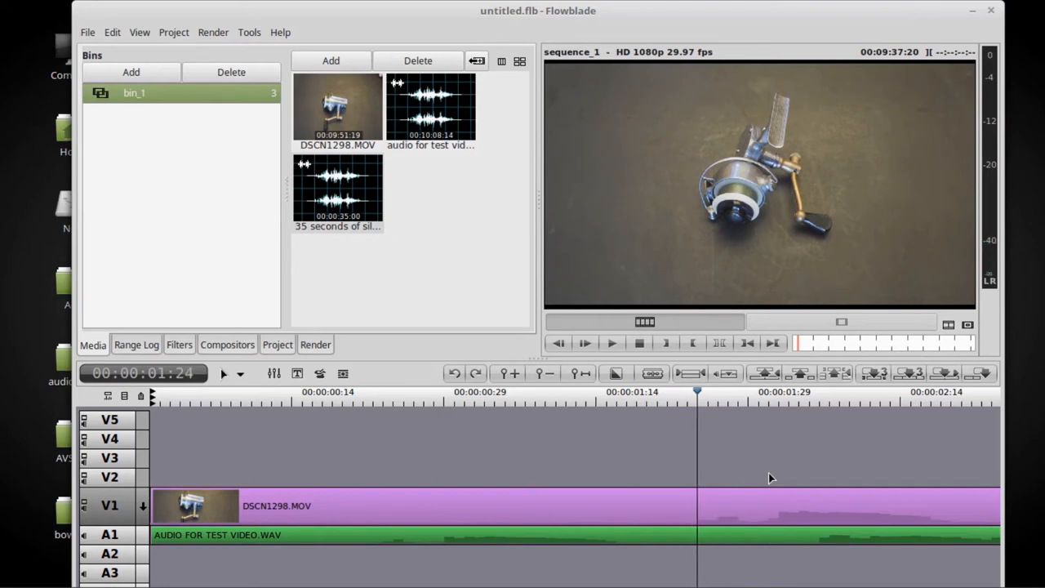
click(610, 343)
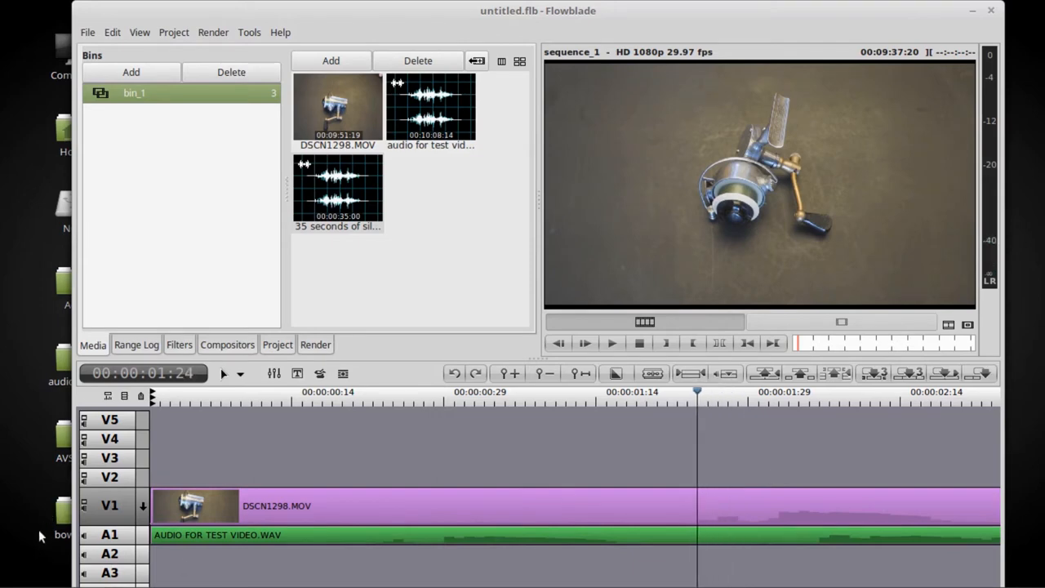
mouse_move(532, 483)
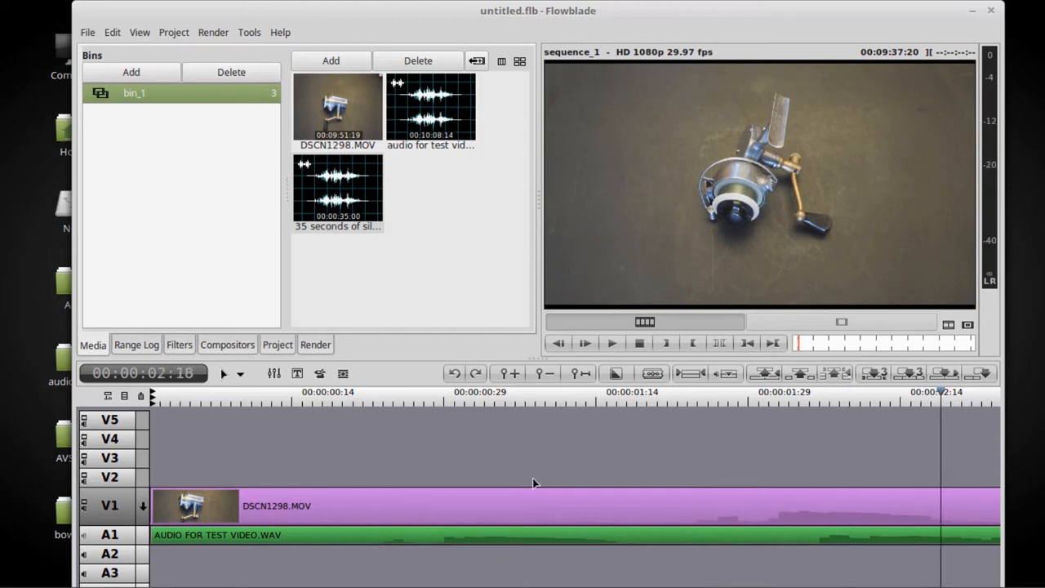
mouse_move(742, 408)
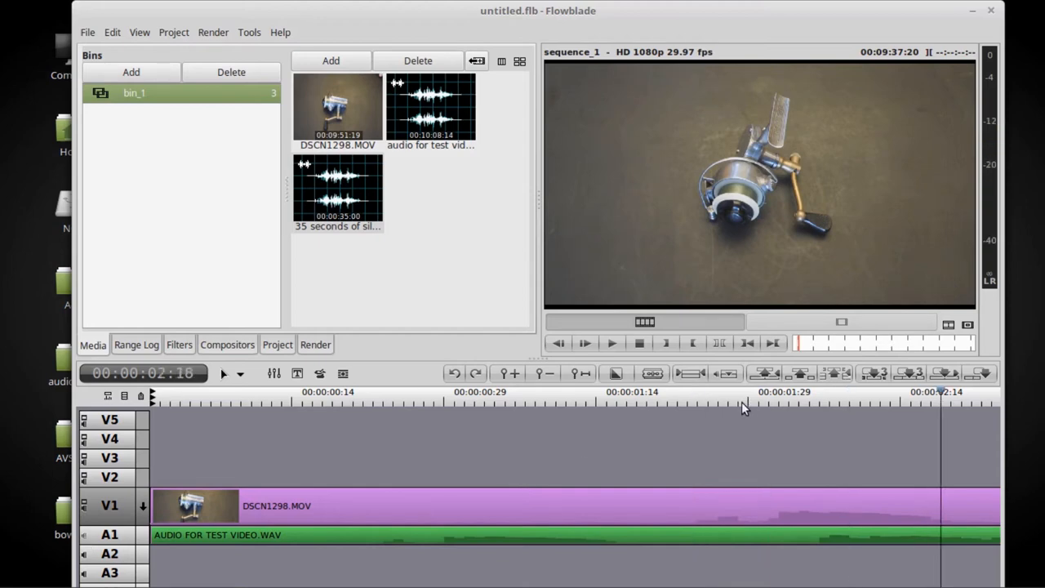
click(728, 397)
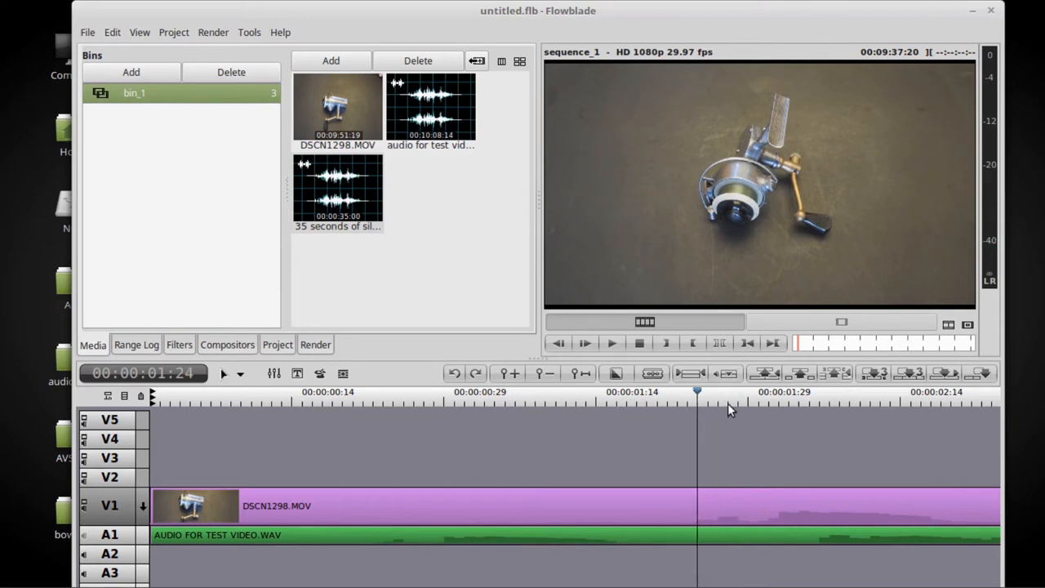
mouse_move(696, 509)
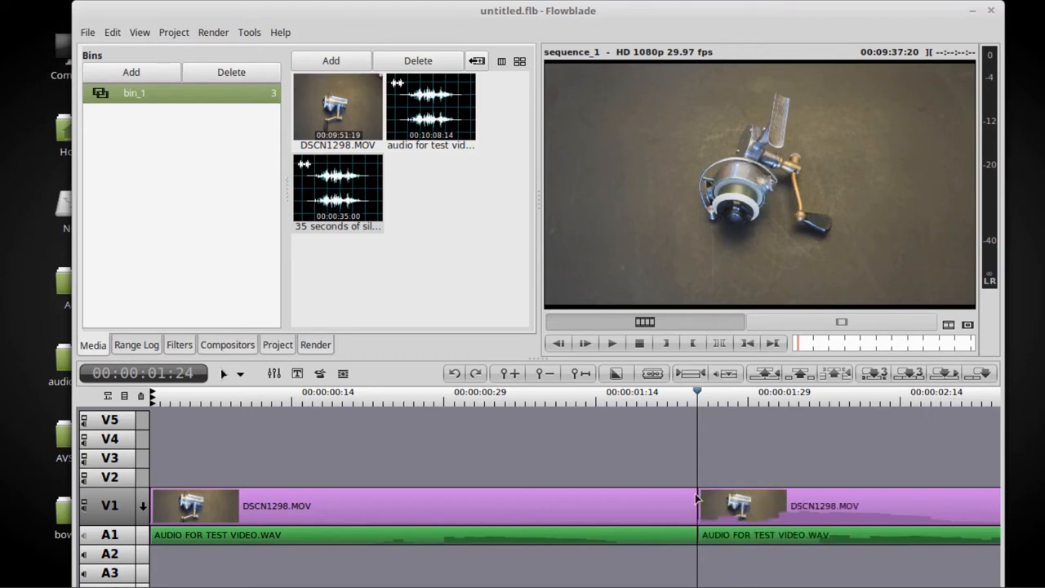
Step: Split the DSCN1298.MOV video and the WAV audio at 00:00:01:24
click(408, 506)
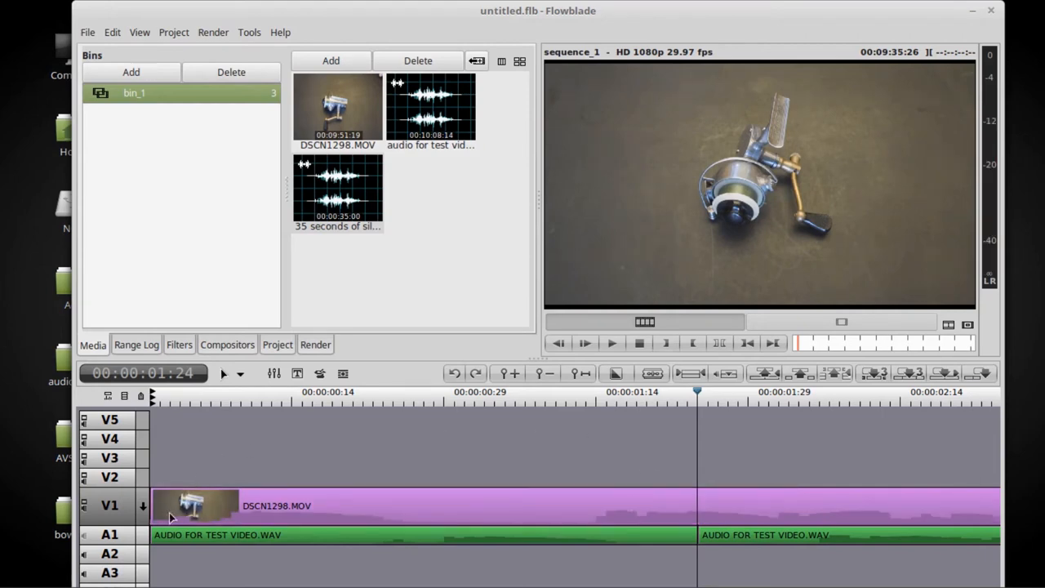
mouse_move(271, 530)
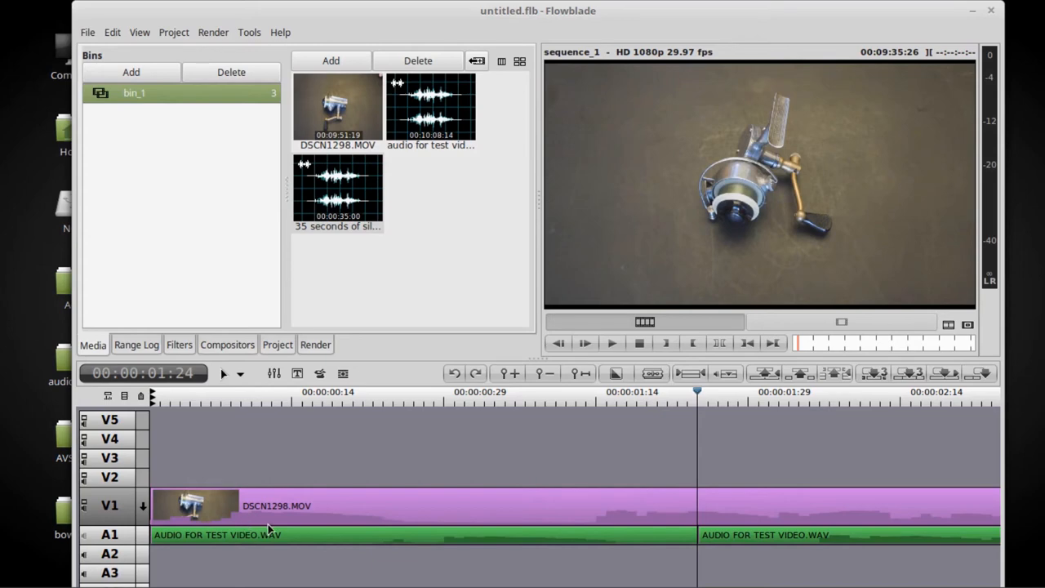
mouse_move(411, 460)
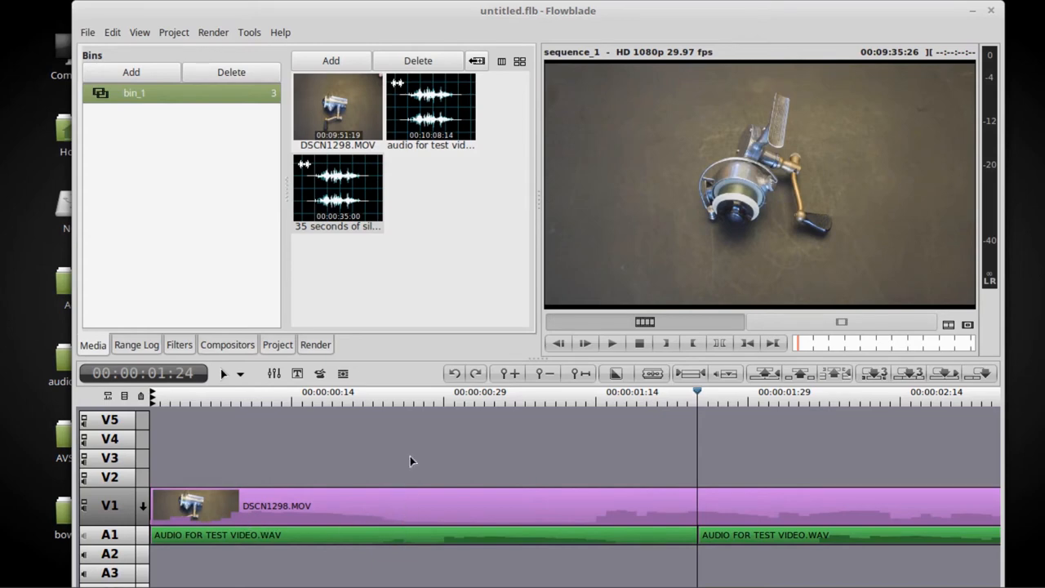
Step: Move the playhead back to 00:00:00:25 ahead of the split point
click(403, 392)
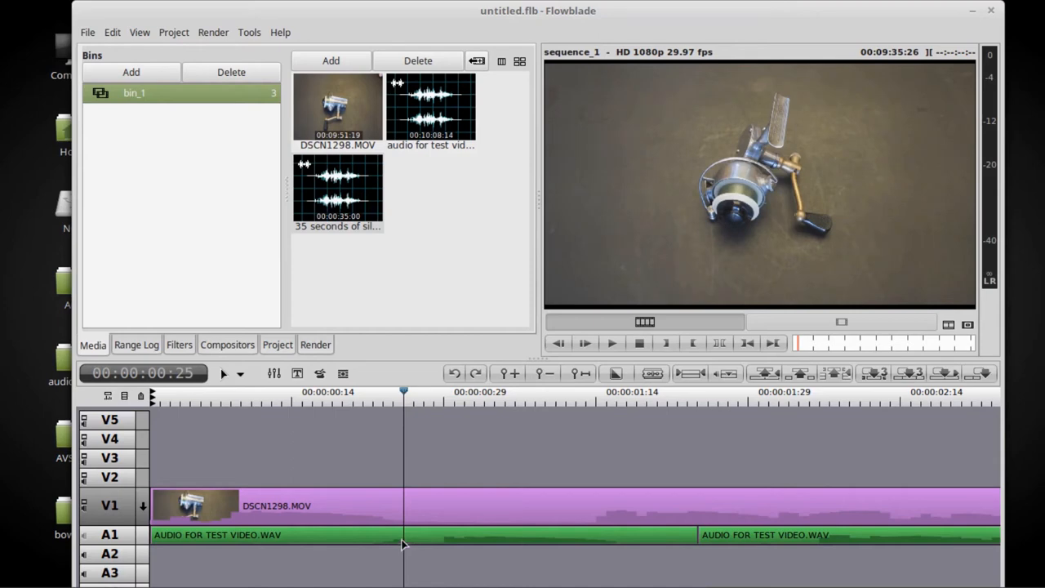
mouse_move(425, 552)
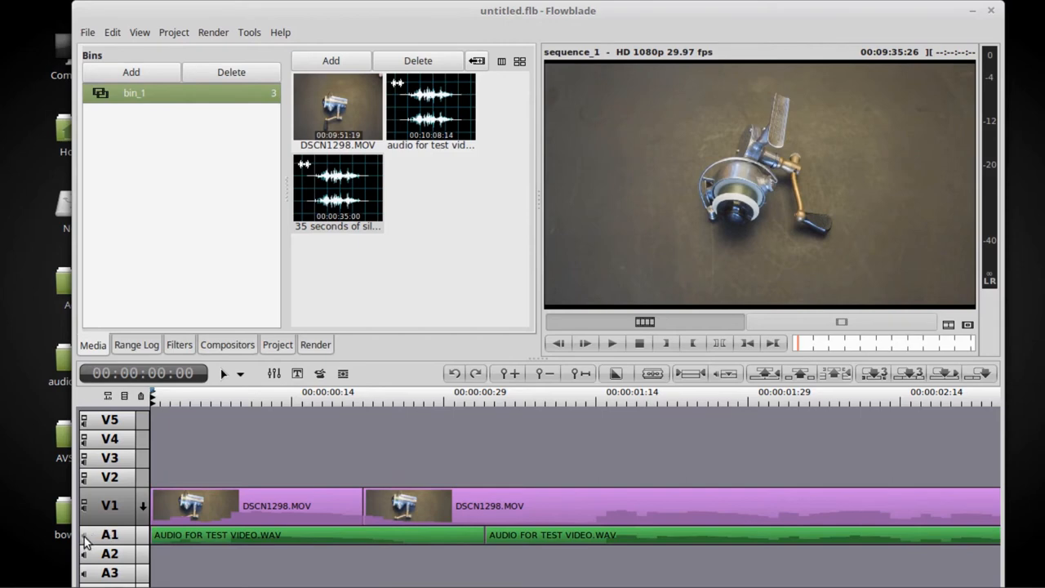
mouse_move(178, 500)
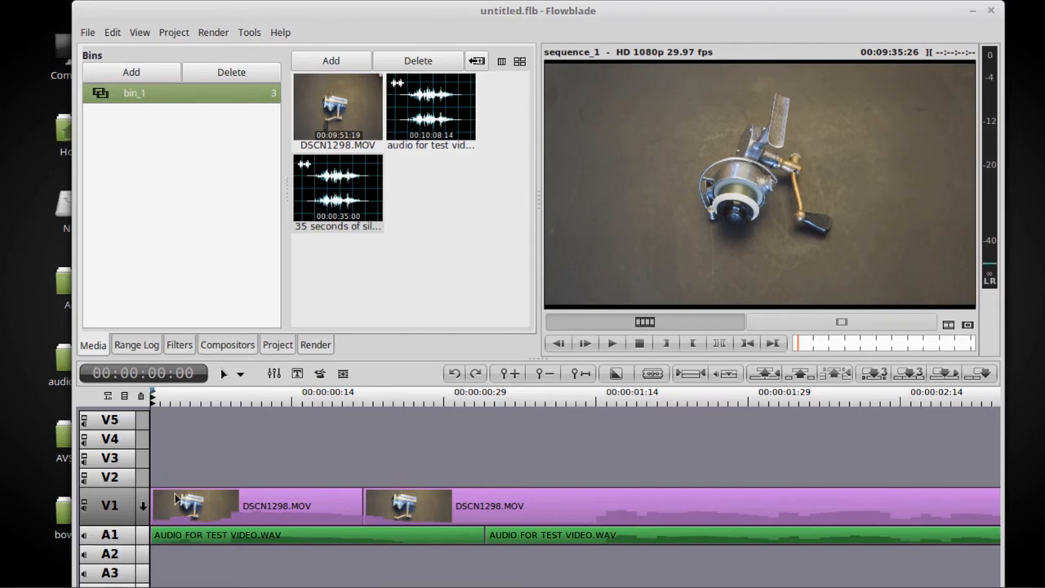
mouse_move(318, 454)
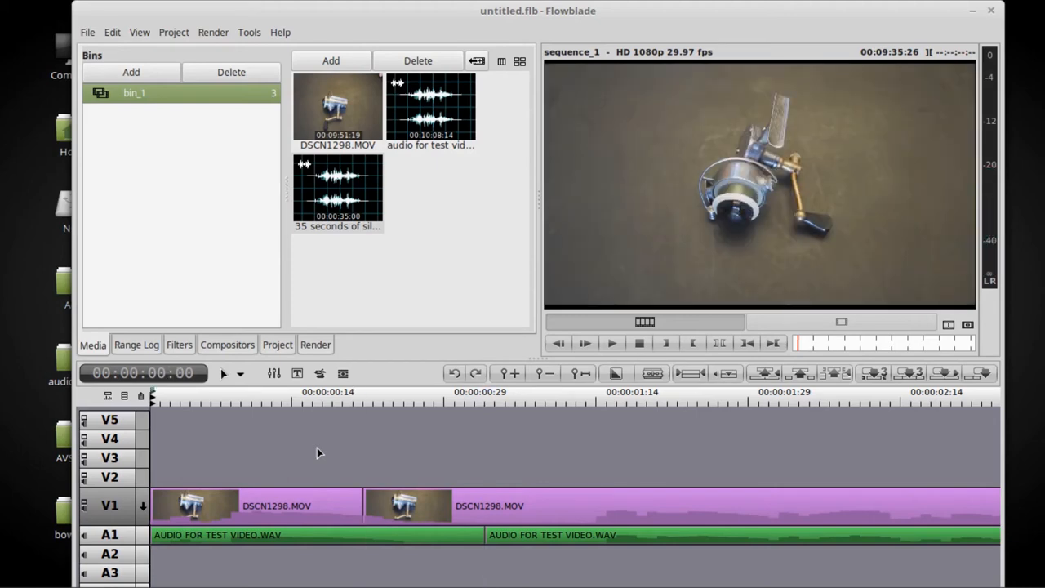
mouse_move(88, 514)
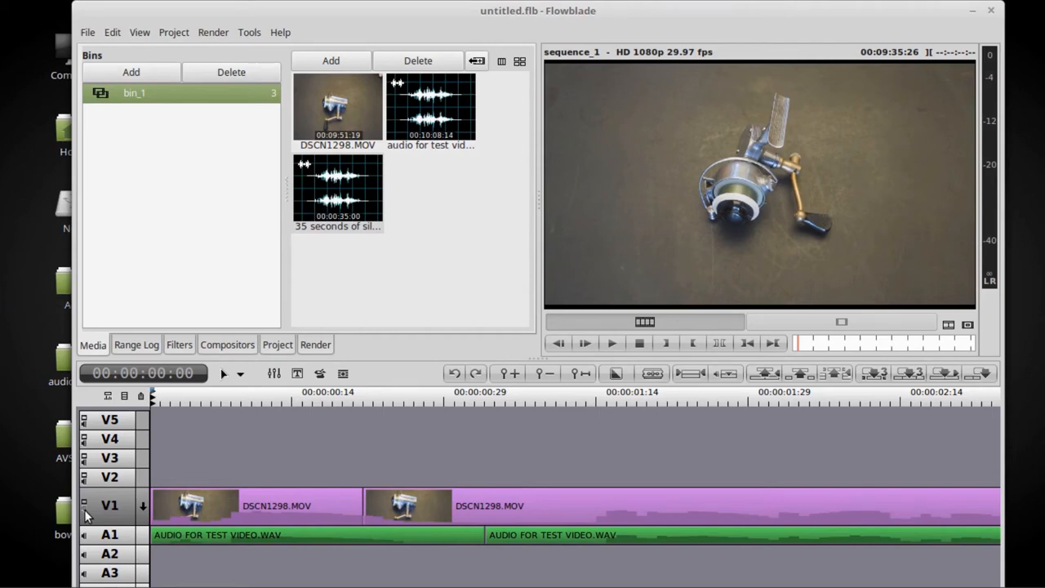
mouse_move(269, 510)
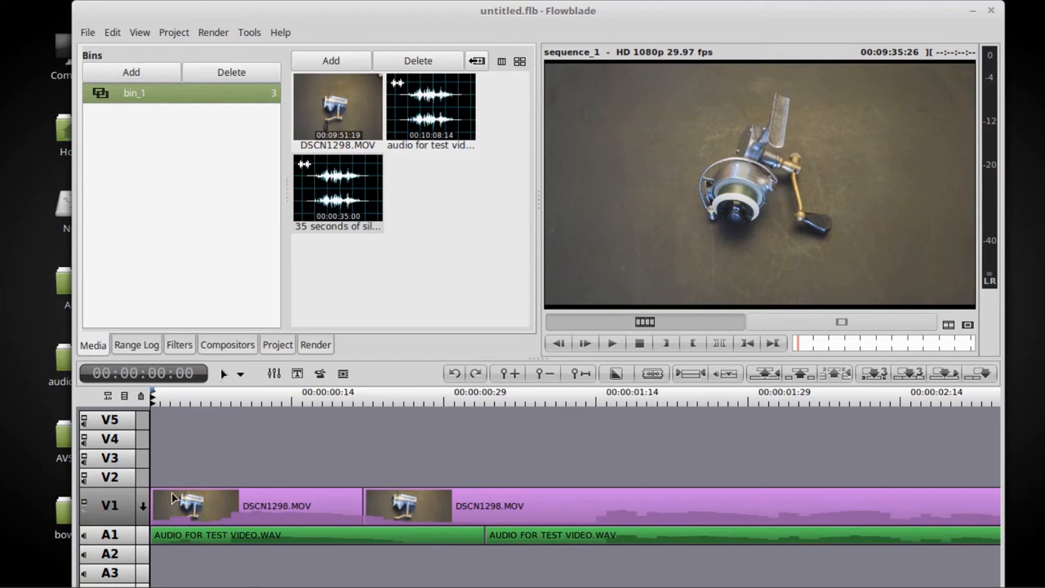
mouse_move(310, 509)
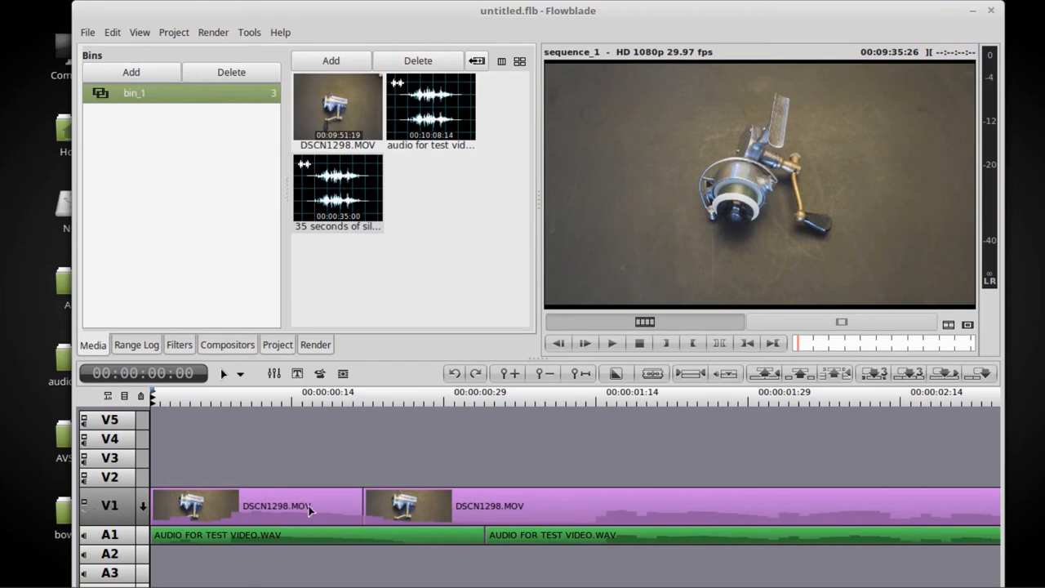
mouse_move(166, 545)
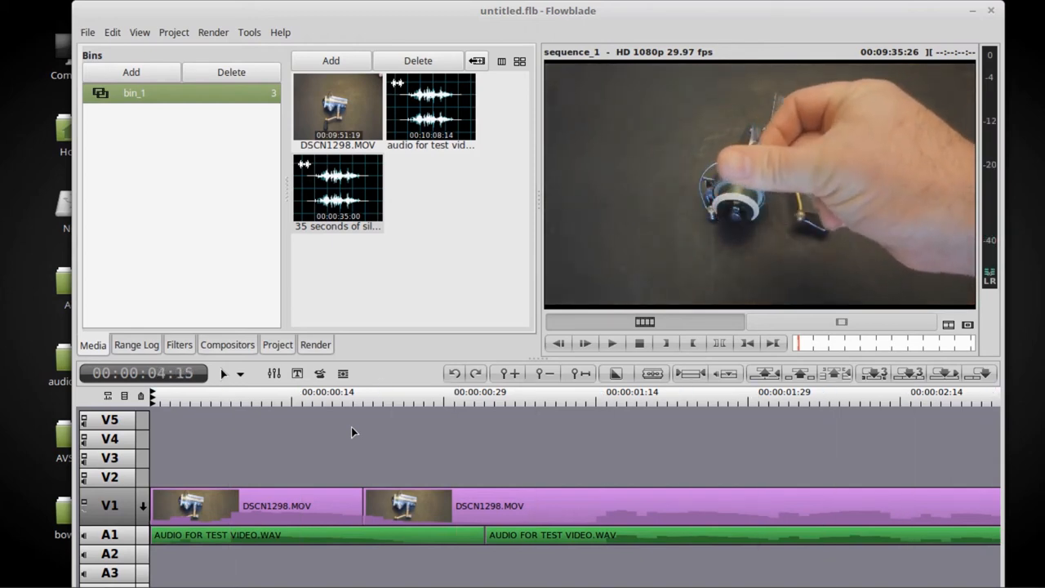
Step: Jump the playhead to about 1:23 and then near the five-minute mark (00:05:03:21)
click(610, 343)
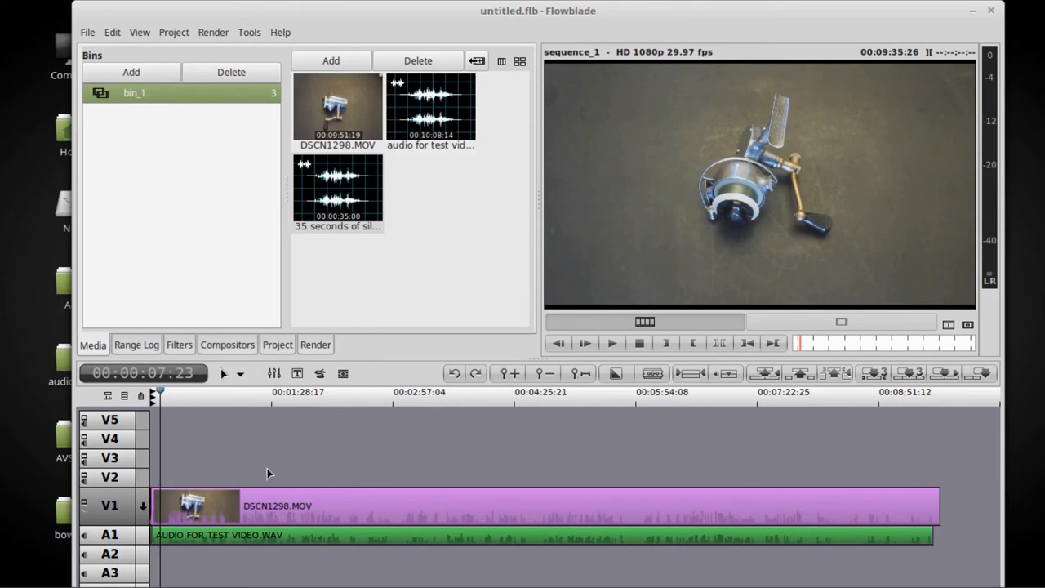
click(265, 392)
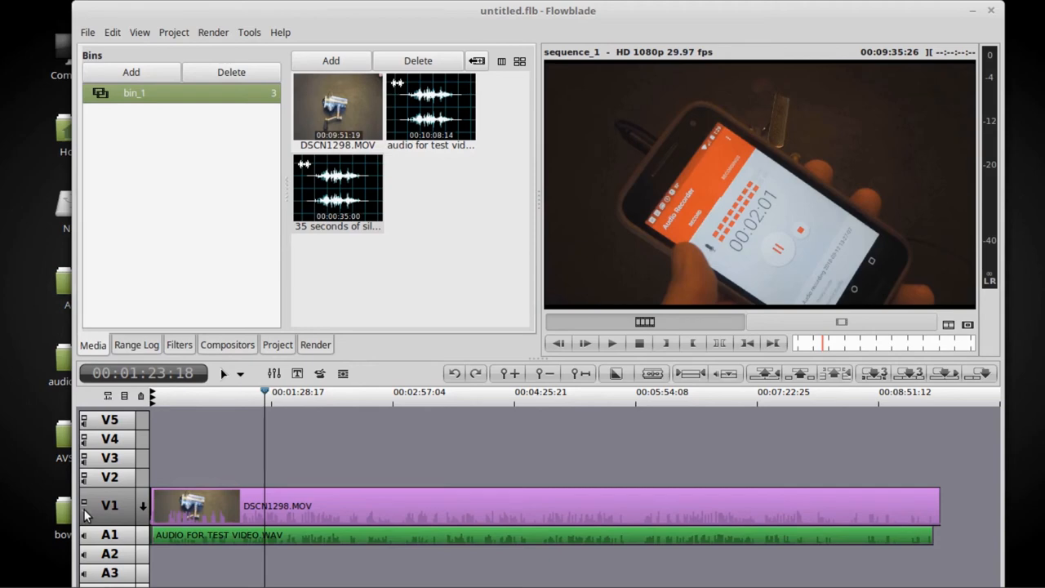
mouse_move(343, 425)
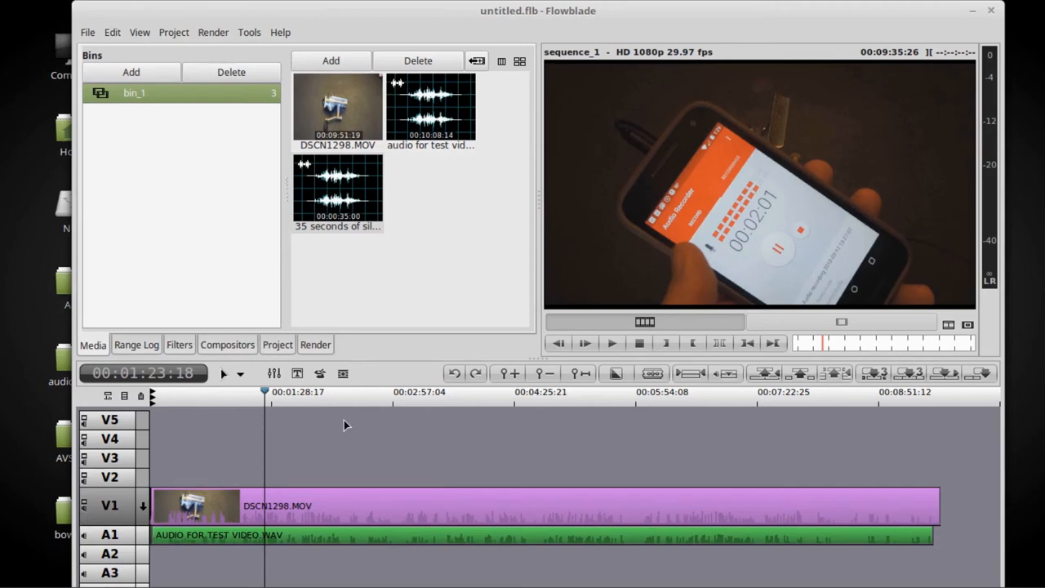
mouse_move(477, 408)
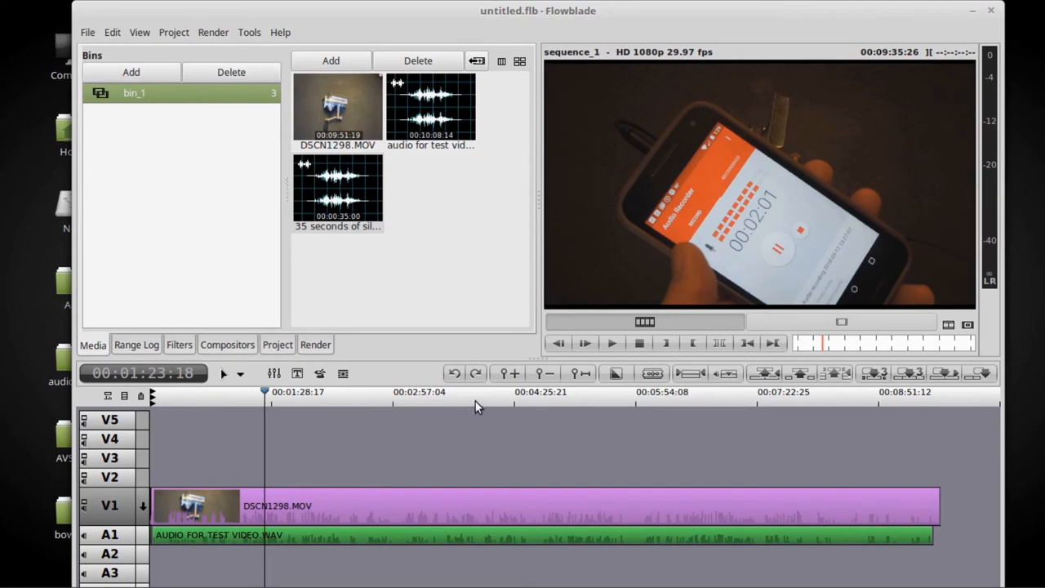
click(568, 392)
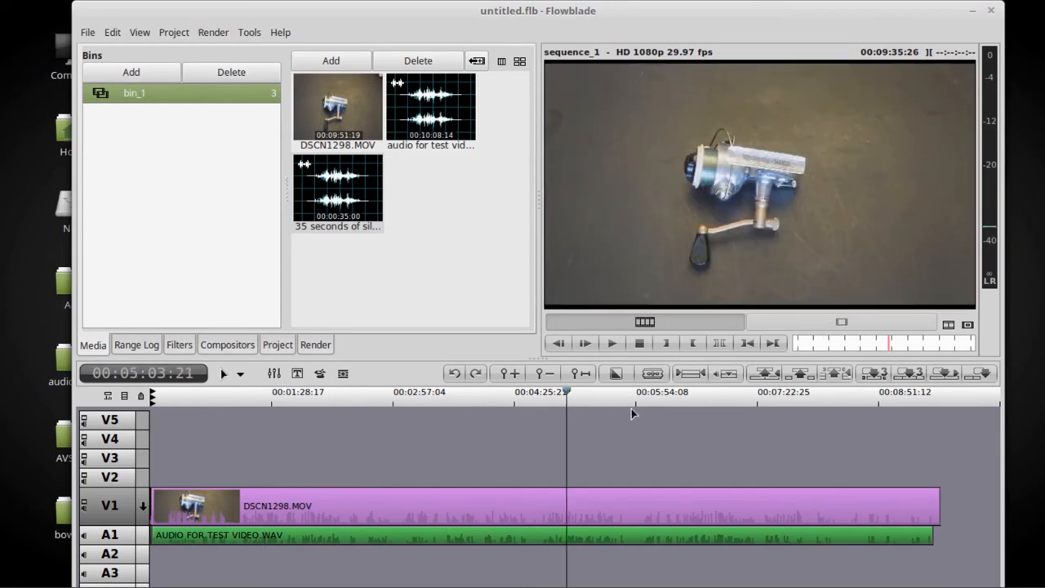
mouse_move(629, 441)
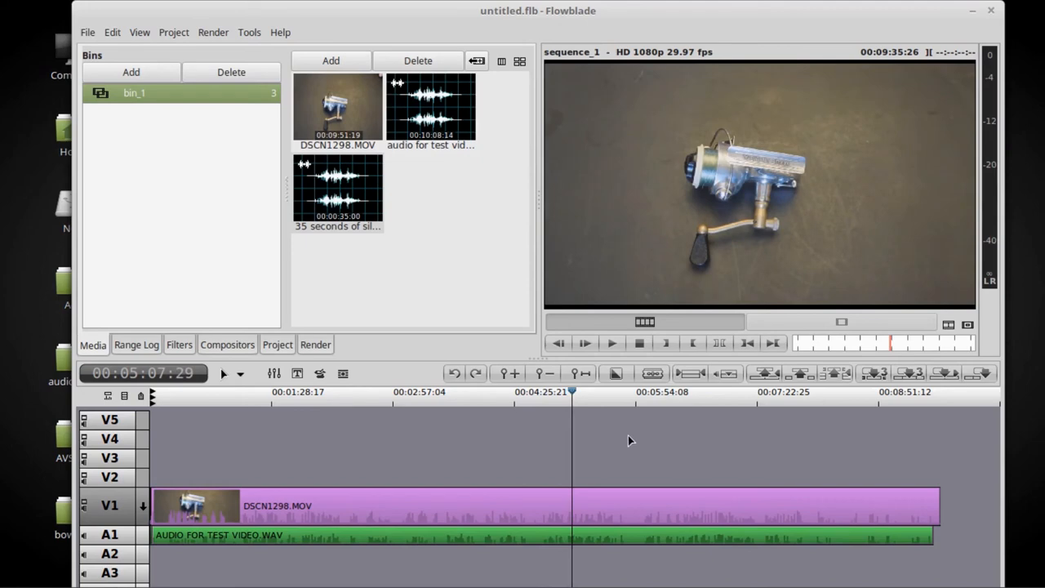
mouse_move(85, 509)
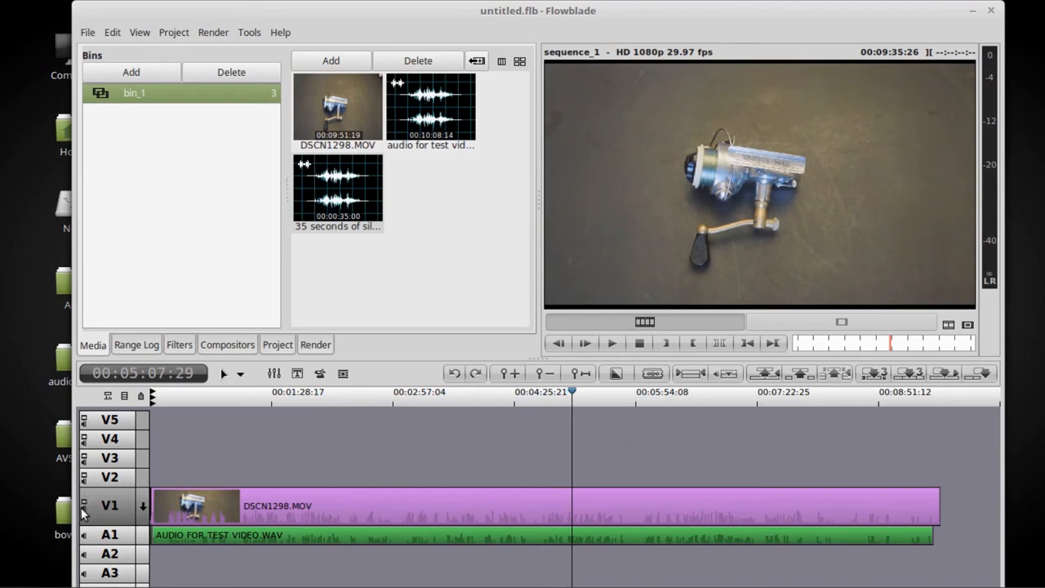
mouse_move(480, 471)
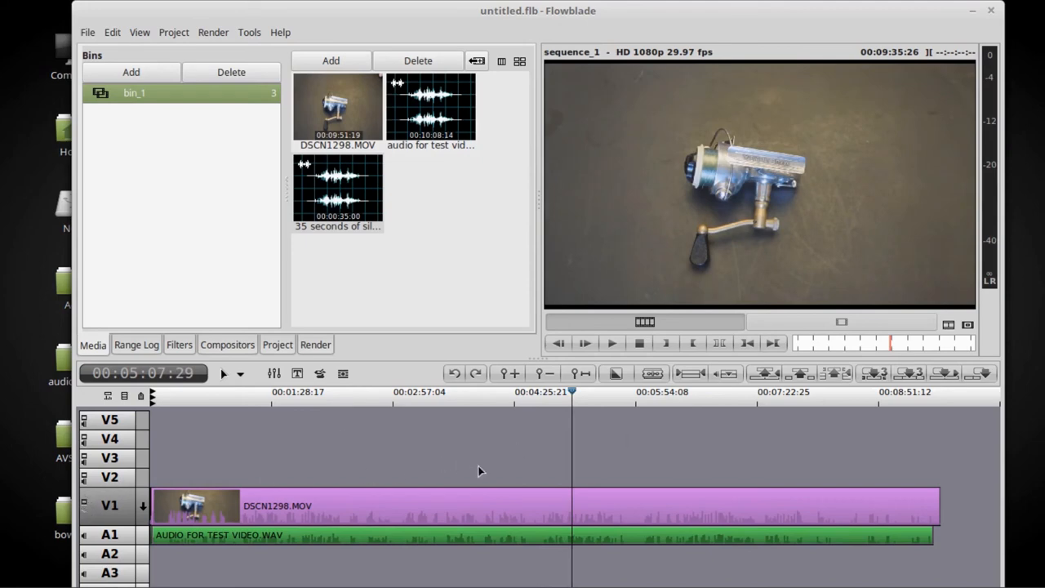
mouse_move(423, 458)
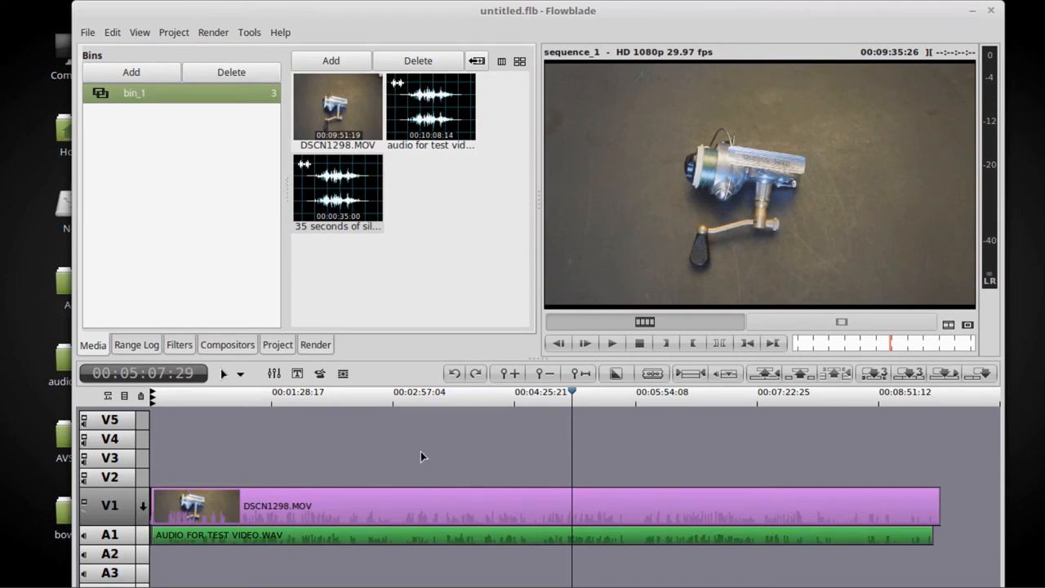
mouse_move(85, 516)
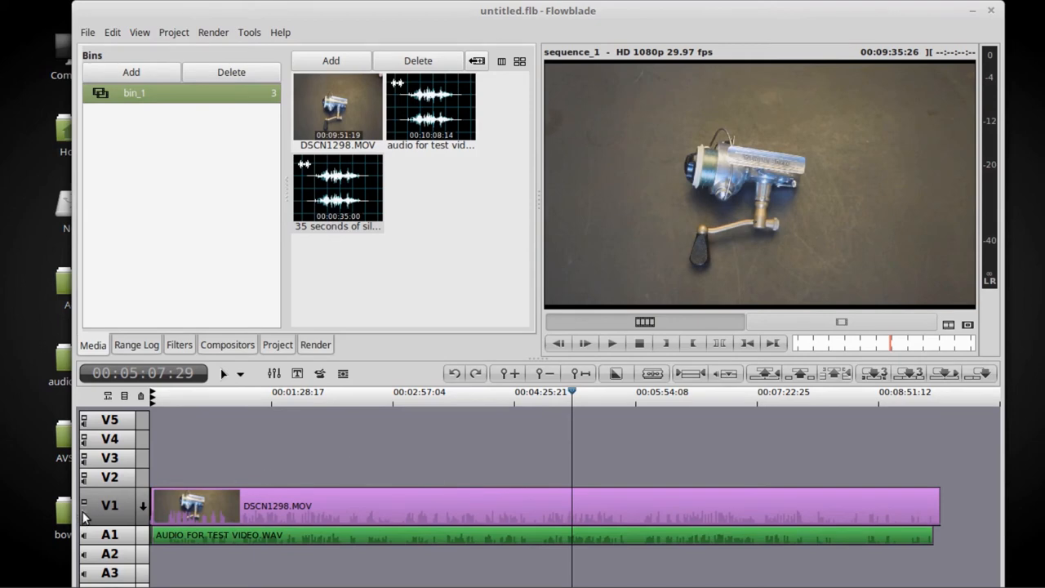
mouse_move(83, 537)
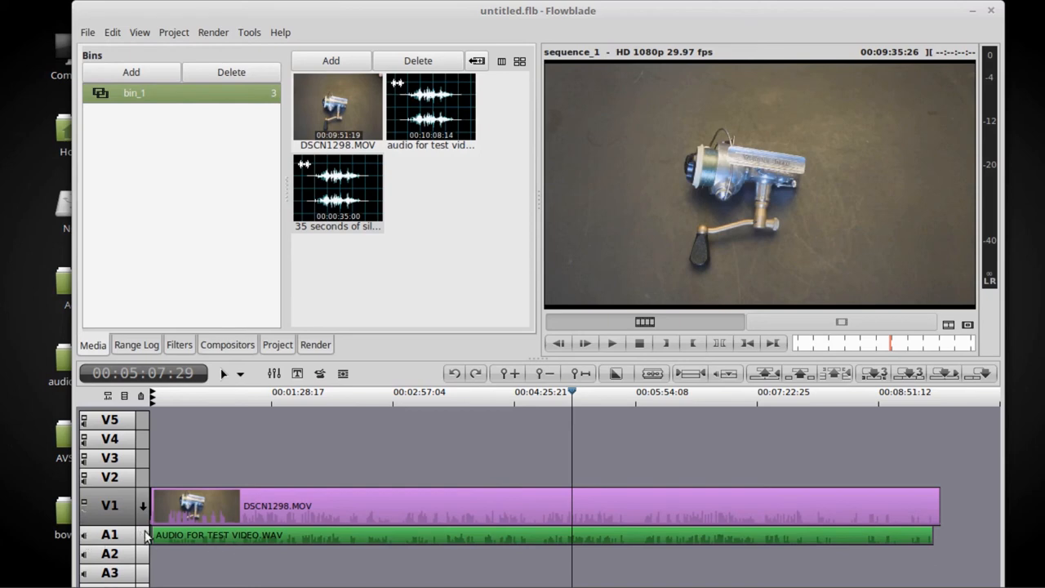
mouse_move(203, 545)
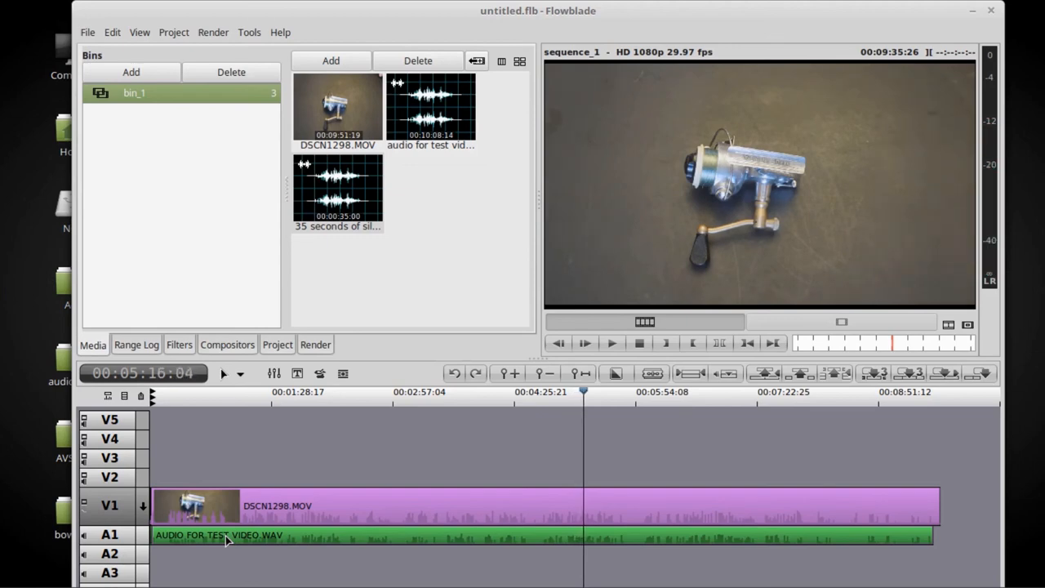
mouse_move(563, 400)
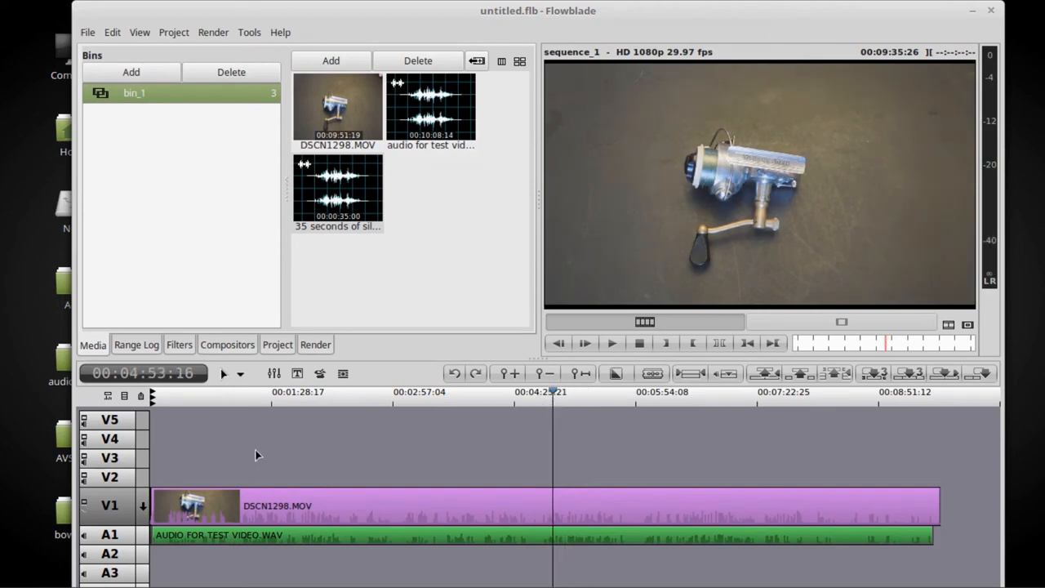
mouse_move(82, 539)
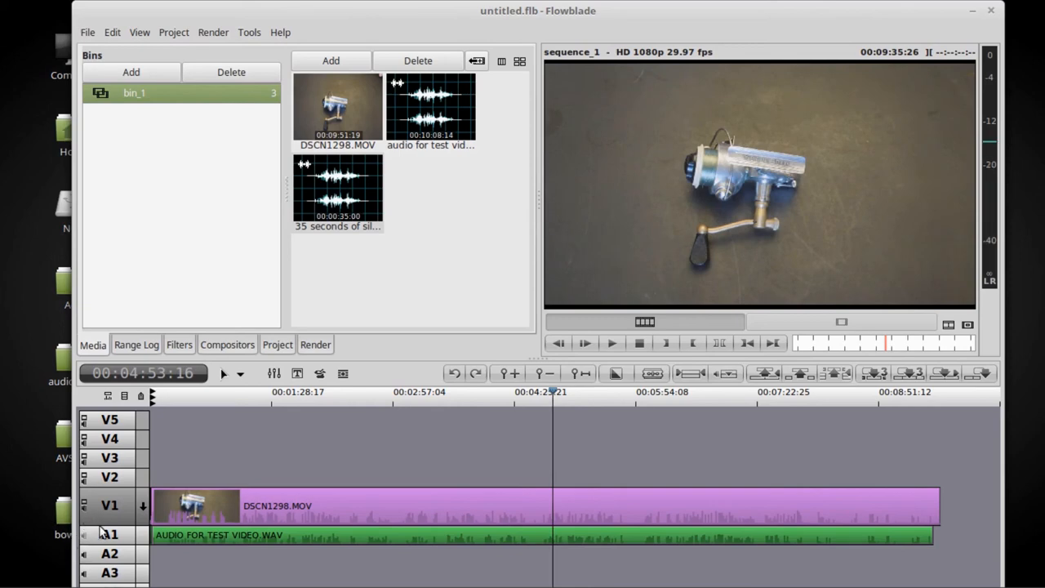
mouse_move(545, 482)
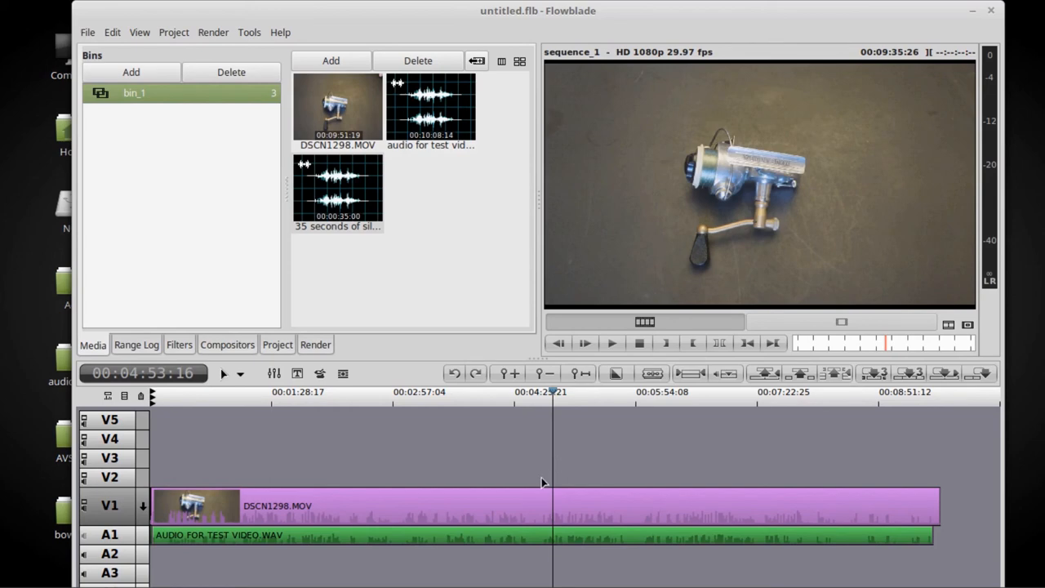
mouse_move(555, 524)
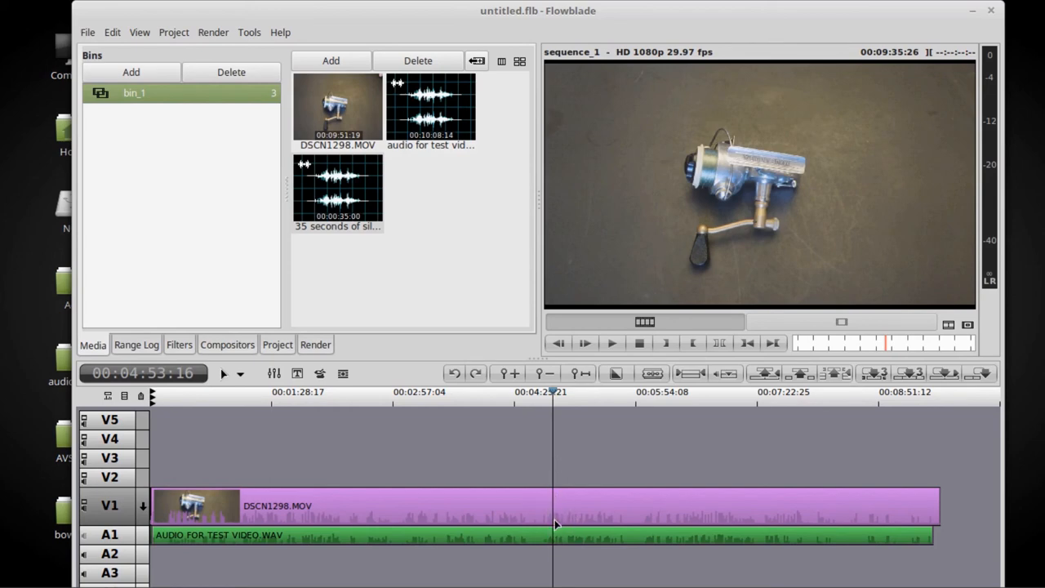
mouse_move(594, 444)
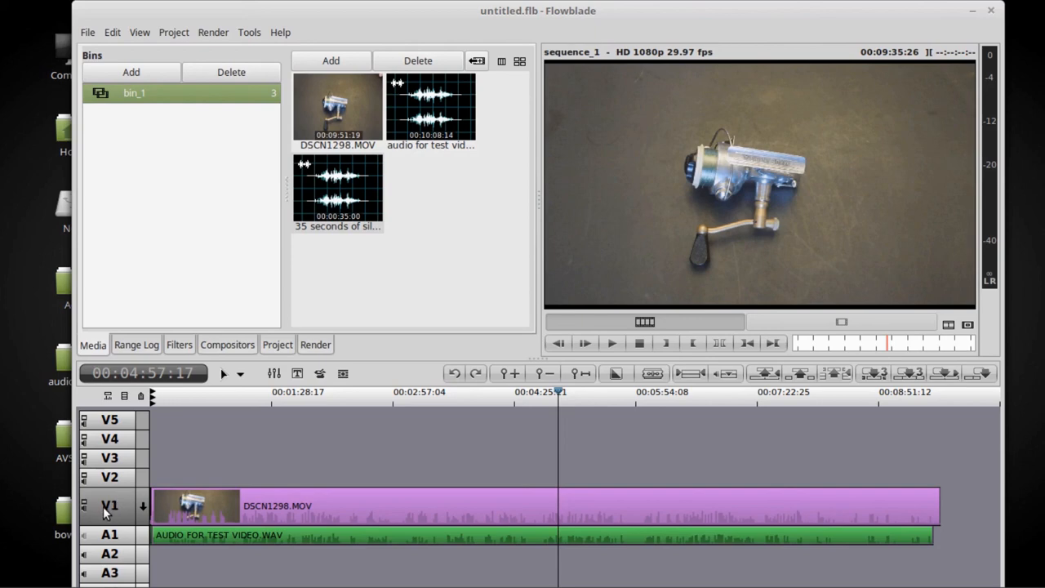
mouse_move(82, 516)
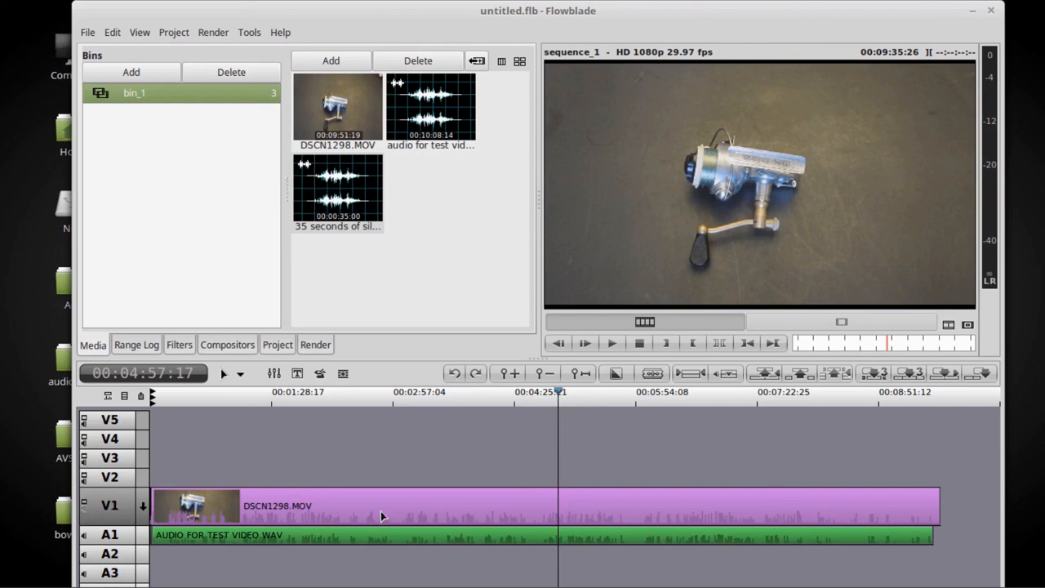
mouse_move(444, 454)
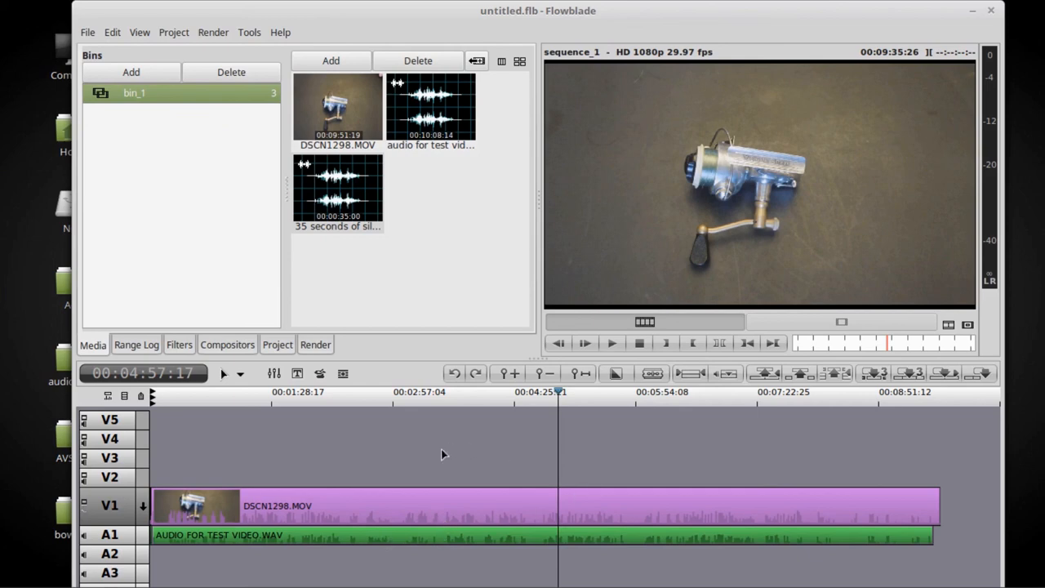
mouse_move(522, 426)
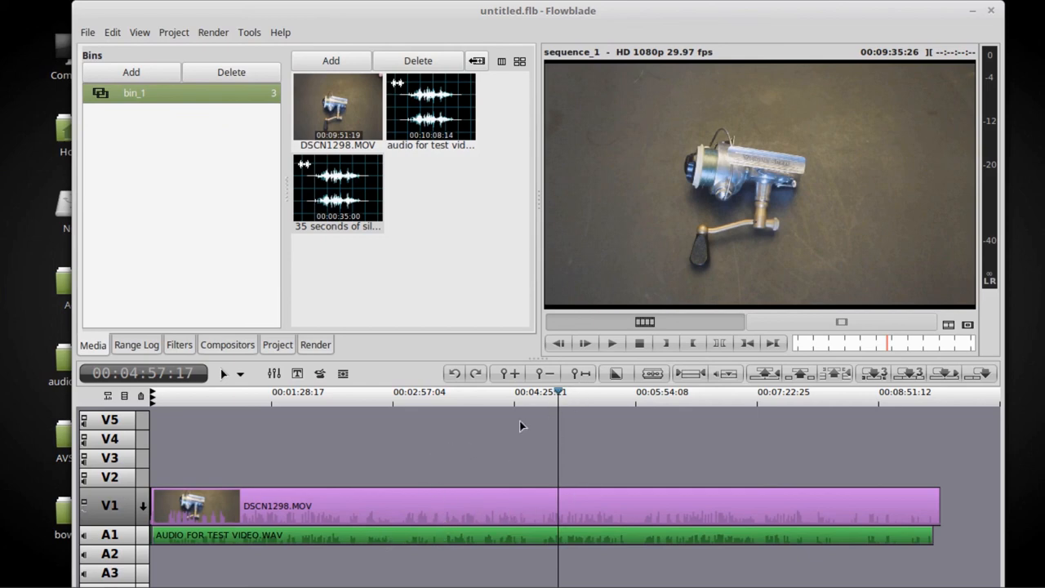